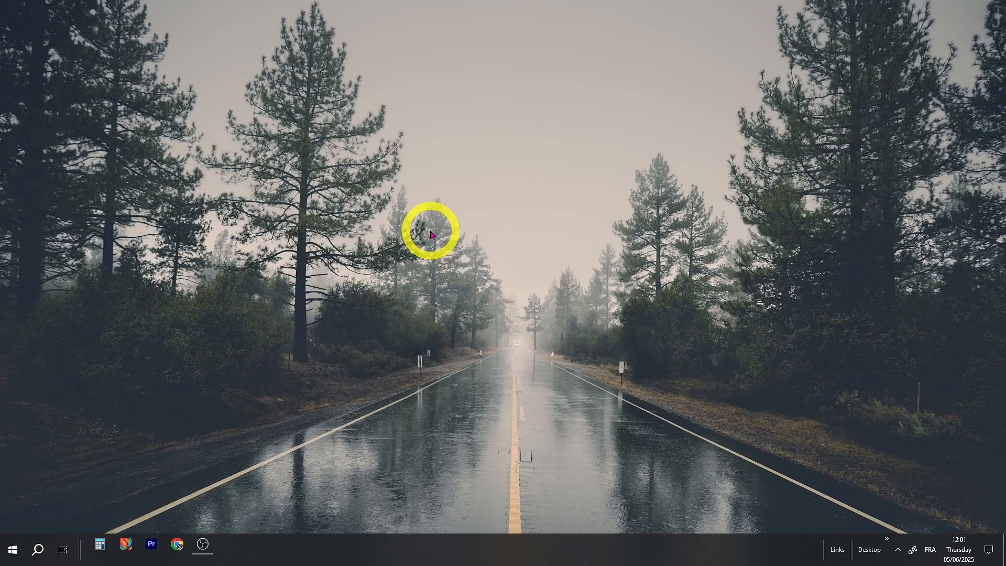
# Bring up the Windows Settings home page from the desktop with Win+I.
pyautogui.press('Win+i')
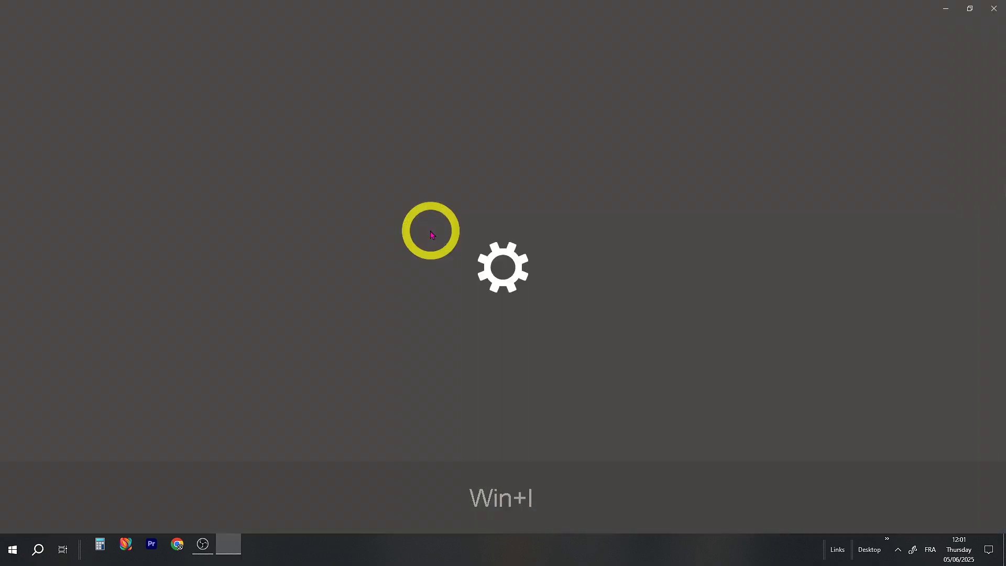
pyautogui.press('Win+i')
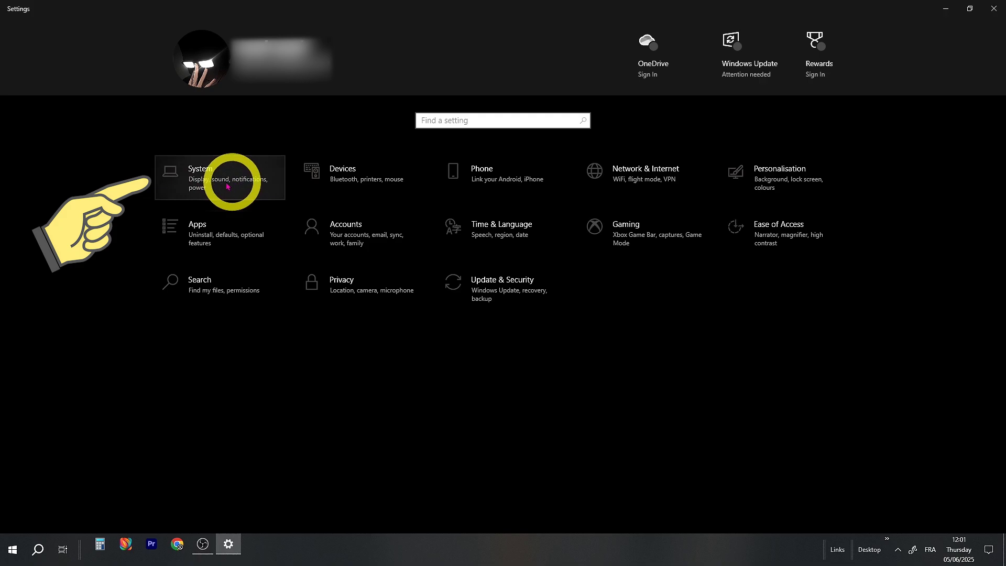
# Run Storage Sense now under System > Storage, freeing 165 MB of temporary files.
pyautogui.click(199, 173)
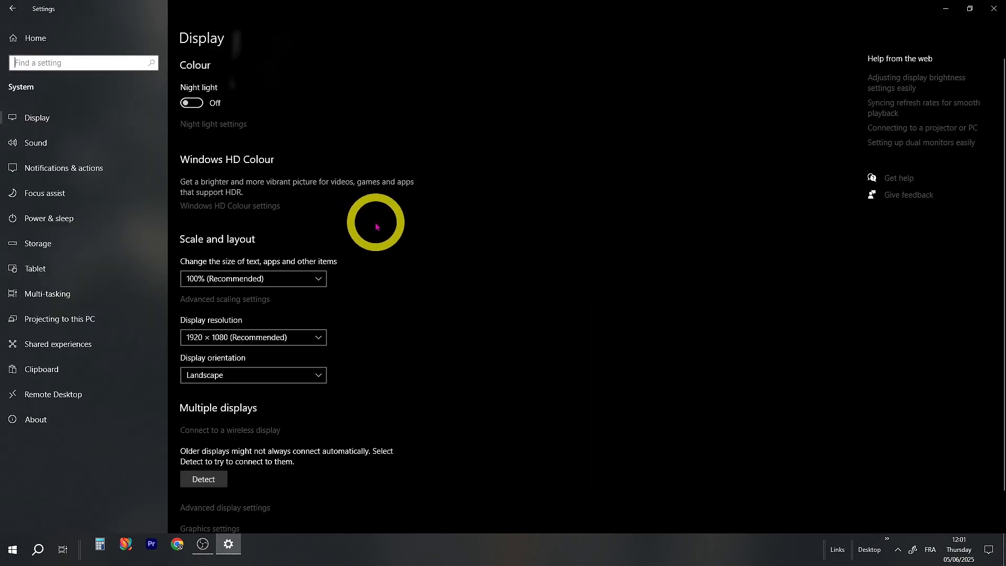
pyautogui.moveTo(101, 250)
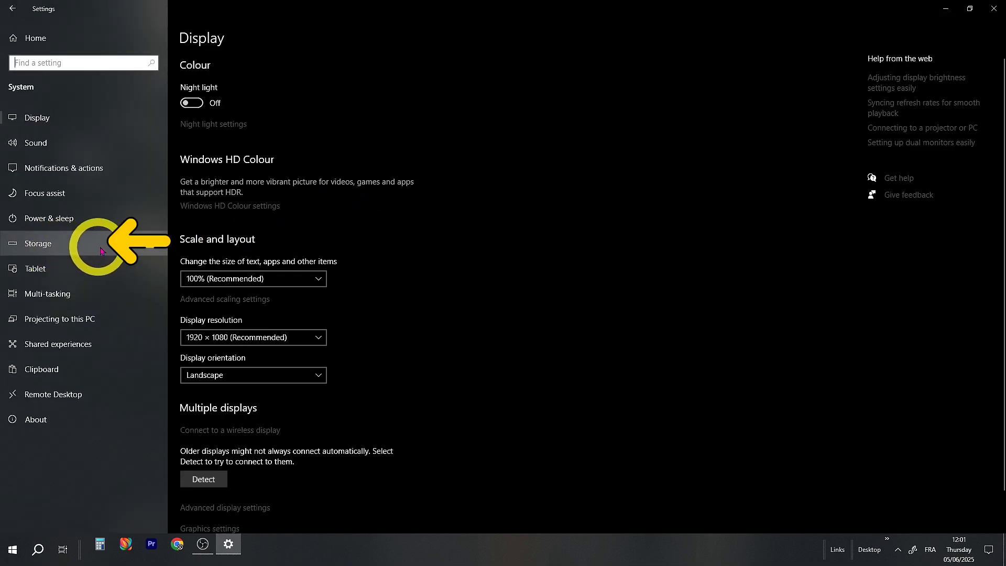
pyautogui.click(37, 243)
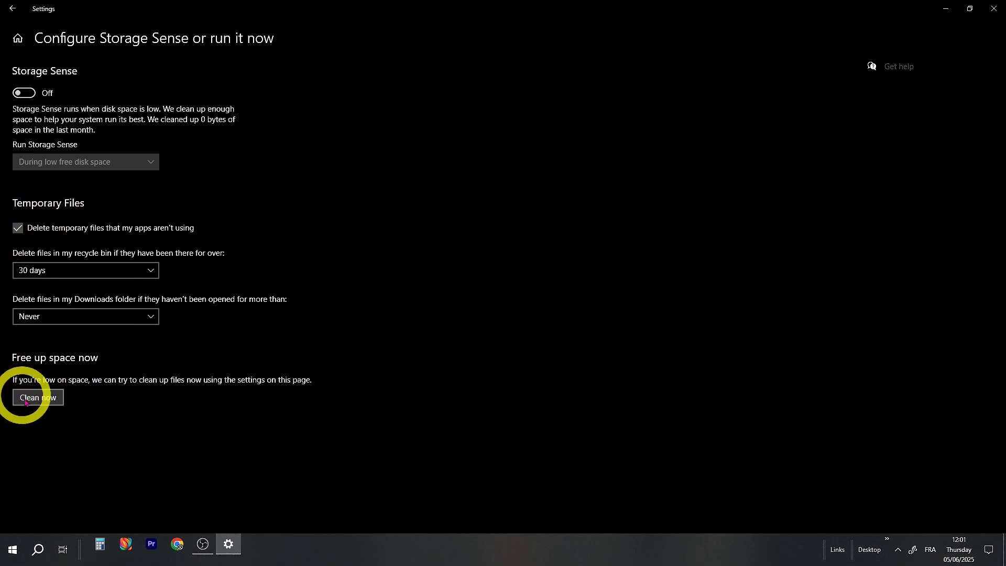
pyautogui.click(37, 397)
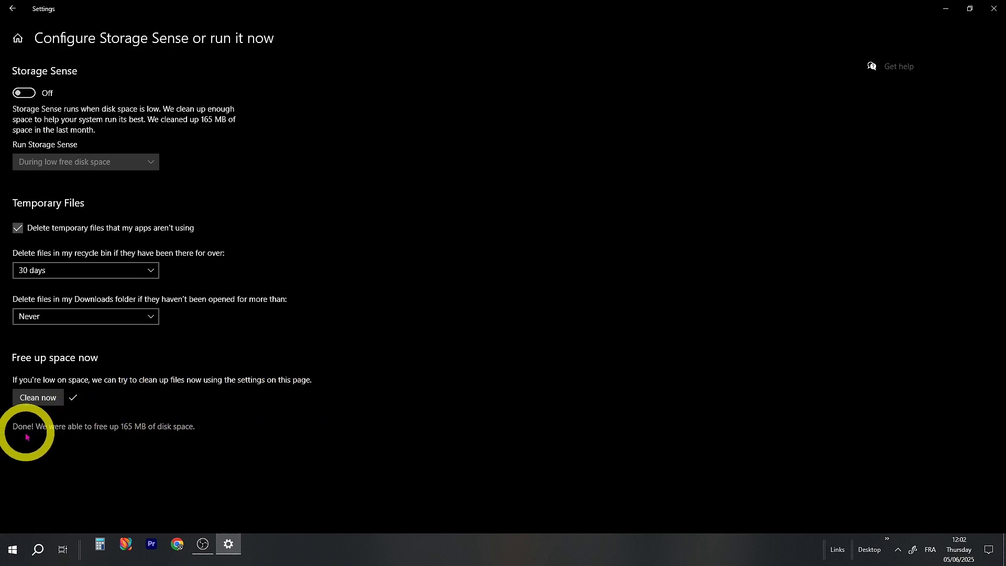
pyautogui.moveTo(453, 369)
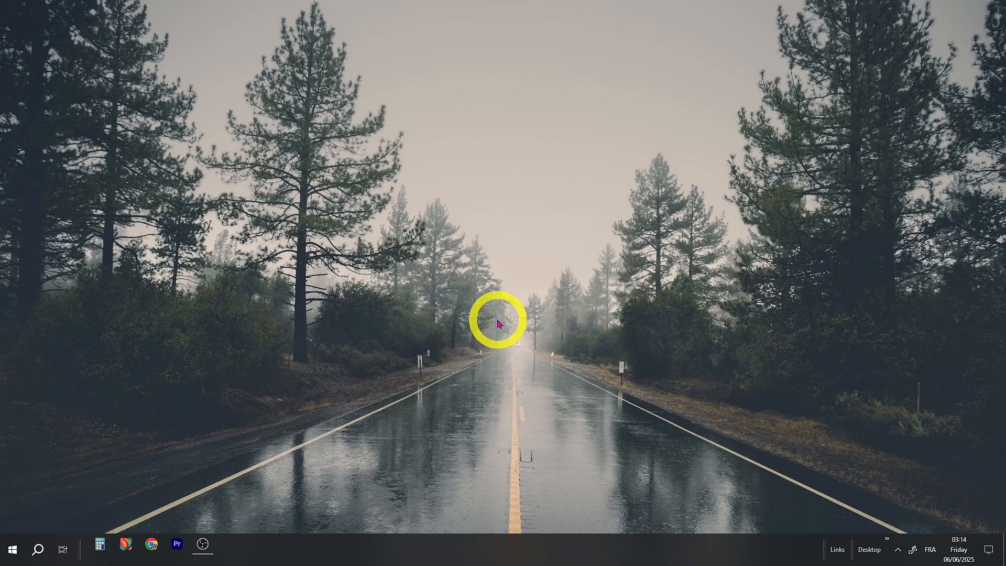
# Permanently delete the 45 items in C:\Windows\Temp, skipping the in-use files.
pyautogui.press('Win+r')
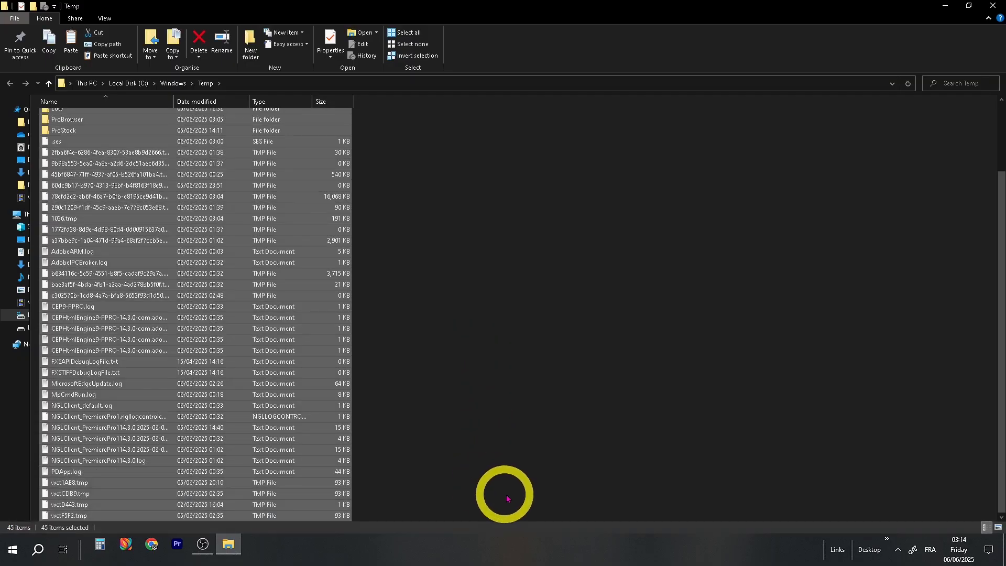
pyautogui.rightClick(278, 229)
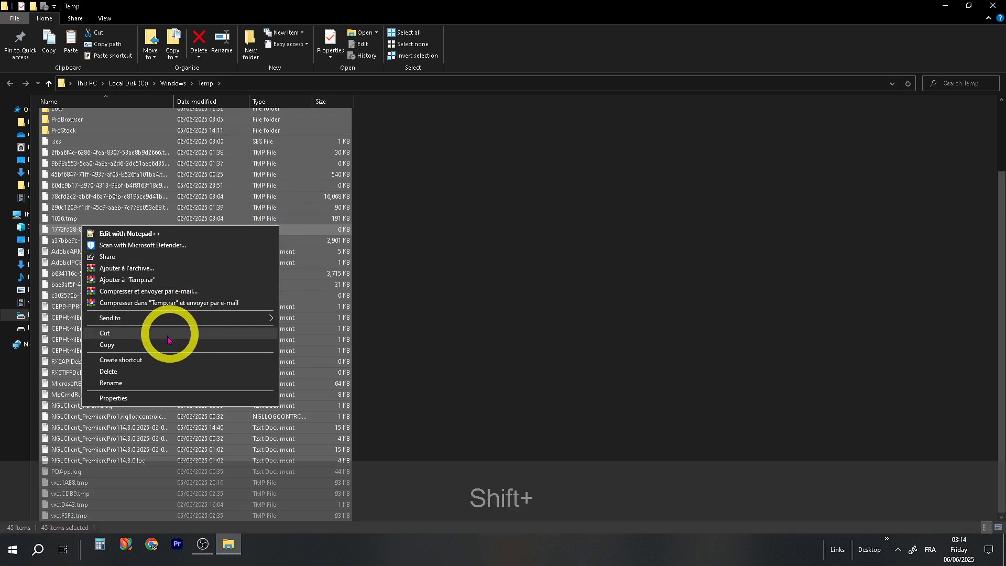
pyautogui.click(108, 371)
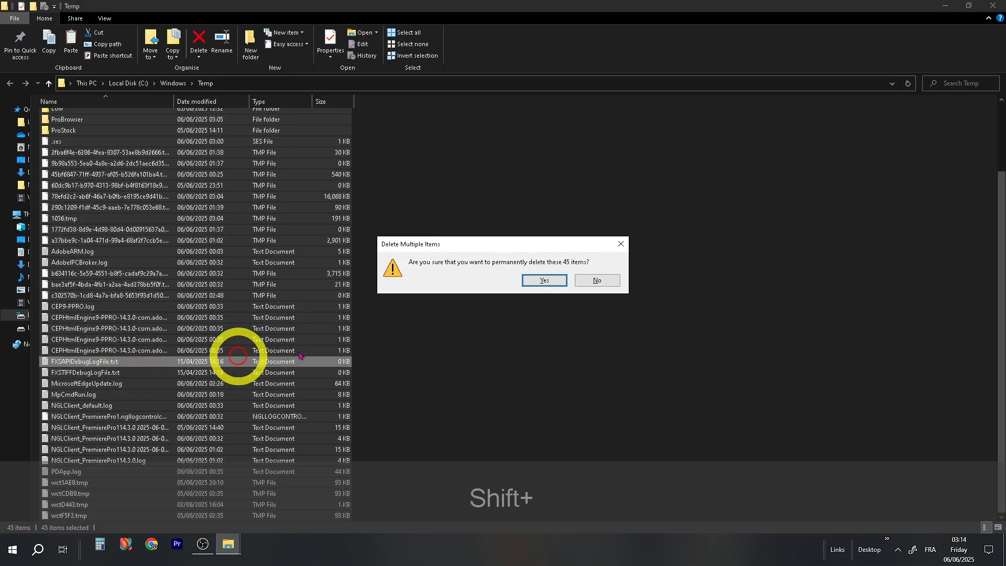
pyautogui.click(544, 280)
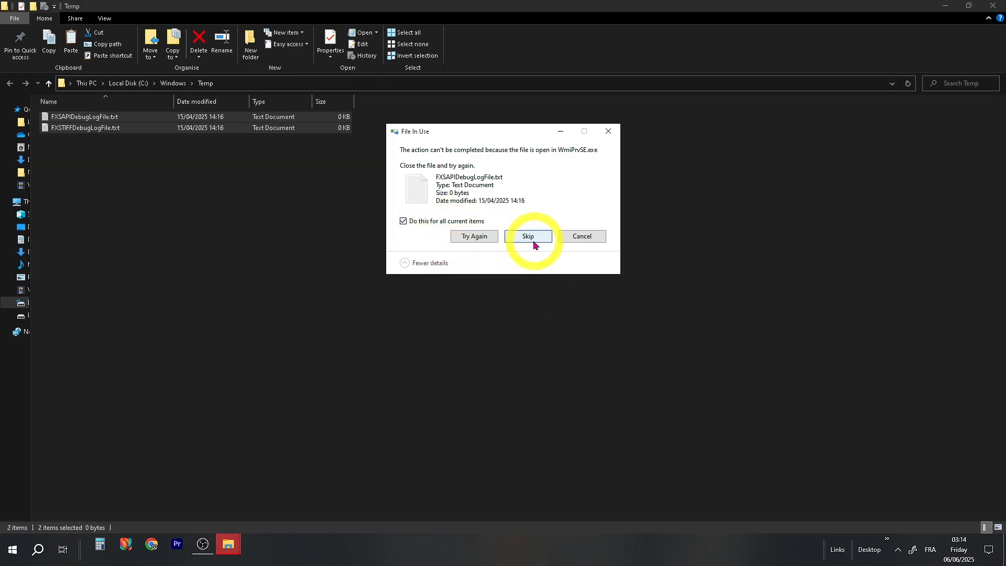
pyautogui.click(528, 235)
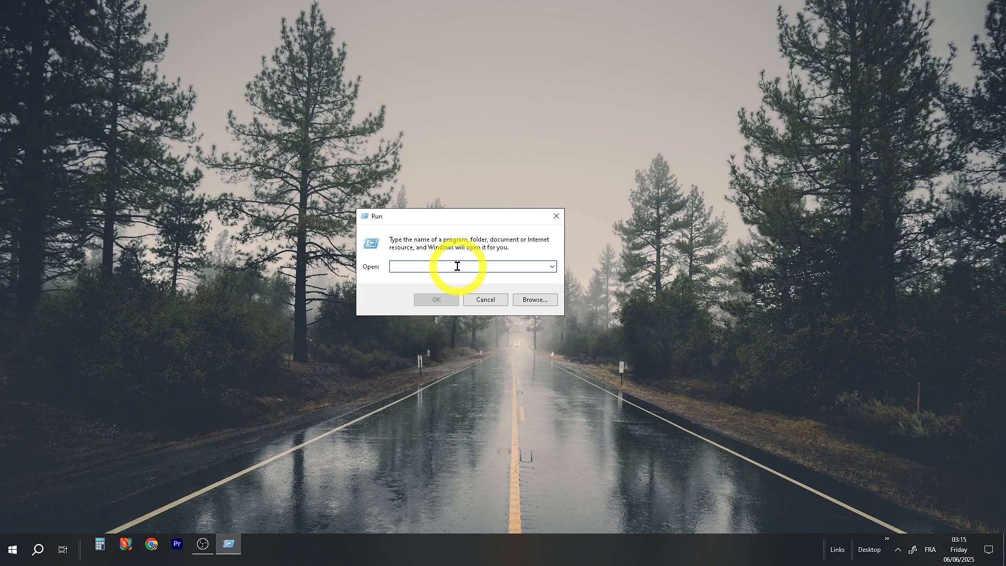
# Permanently delete all 31 items in the user's %temp% folder and close the window.
pyautogui.click(449, 266)
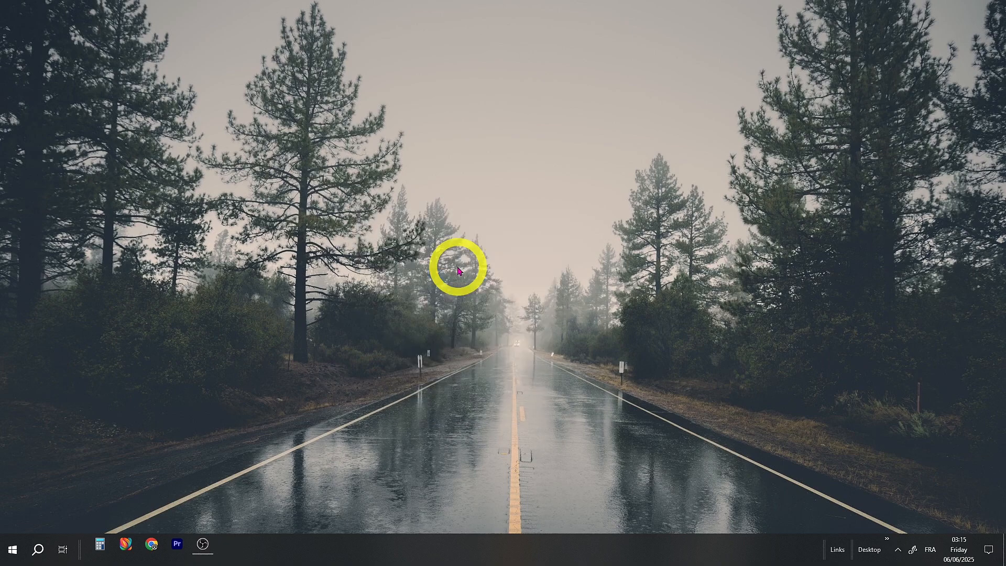
pyautogui.click(227, 548)
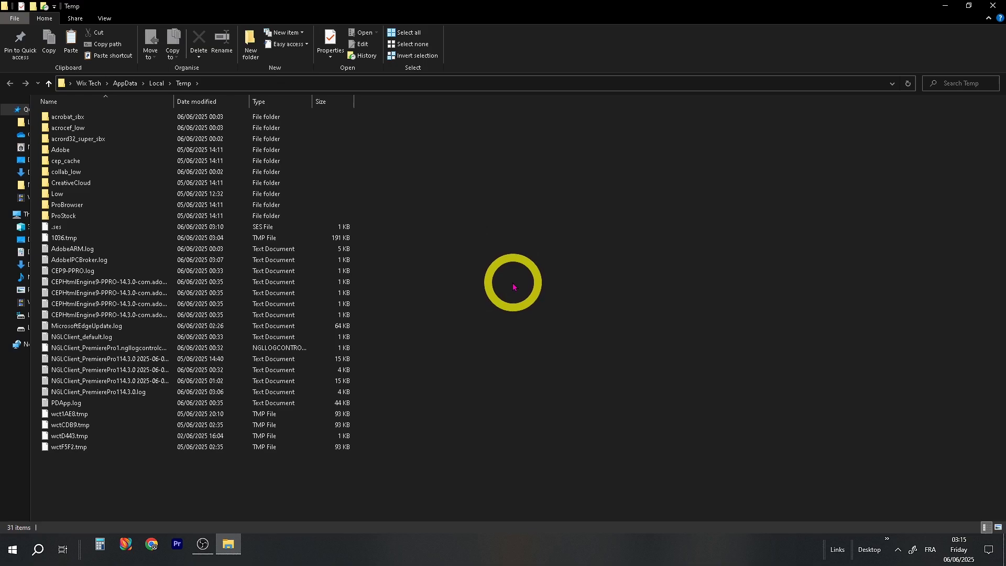
pyautogui.press('ctrl+a')
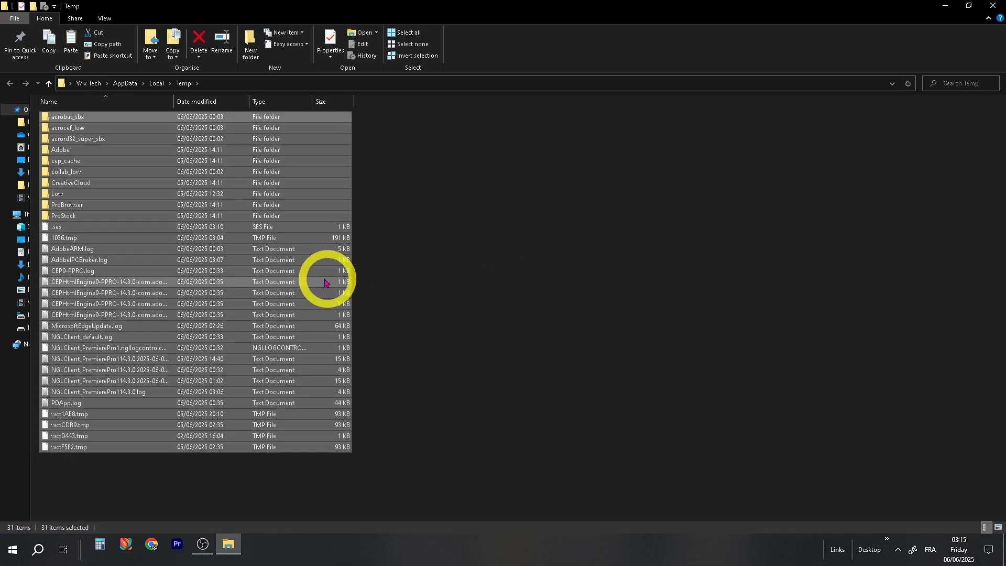
pyautogui.rightClick(323, 281)
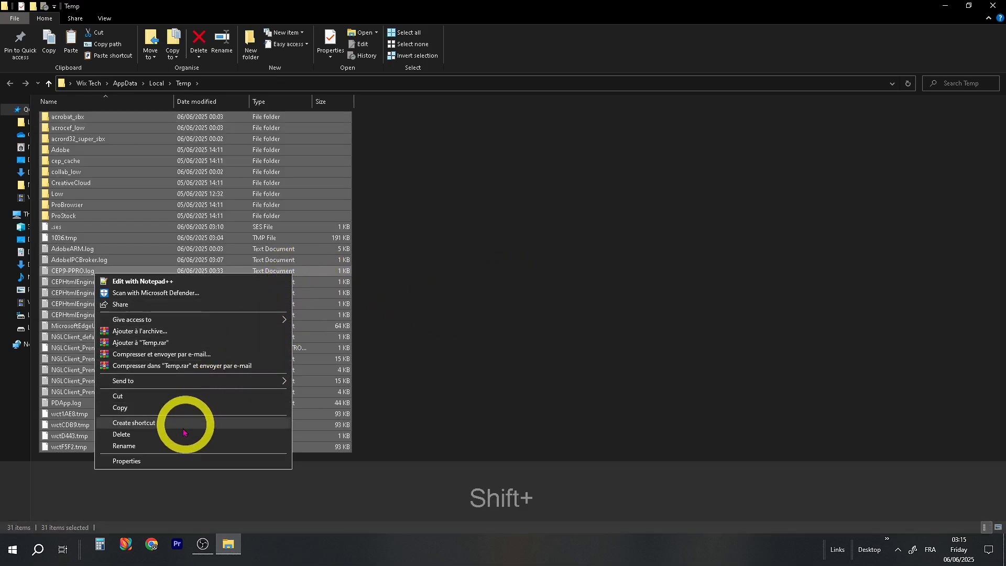
pyautogui.click(122, 433)
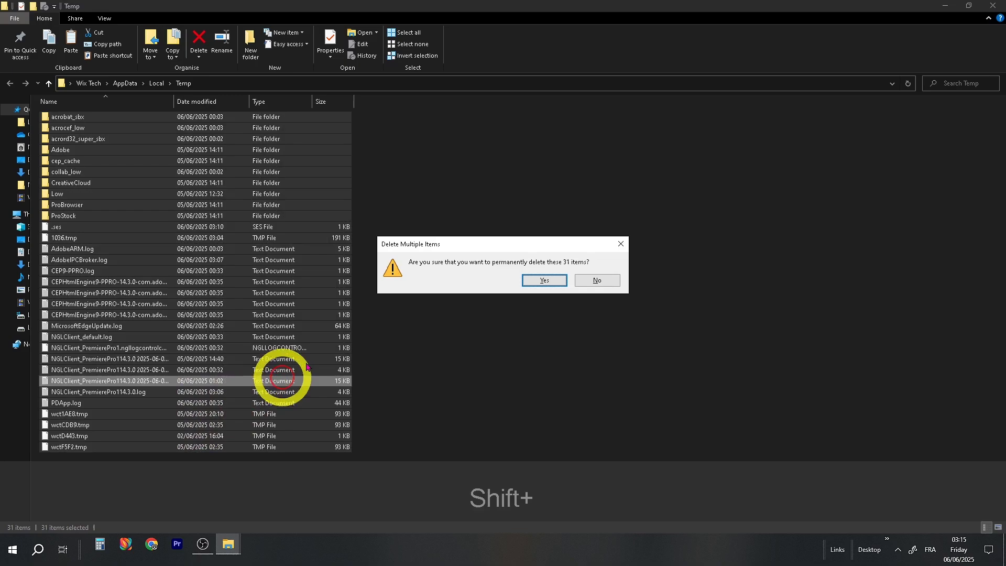
pyautogui.click(543, 280)
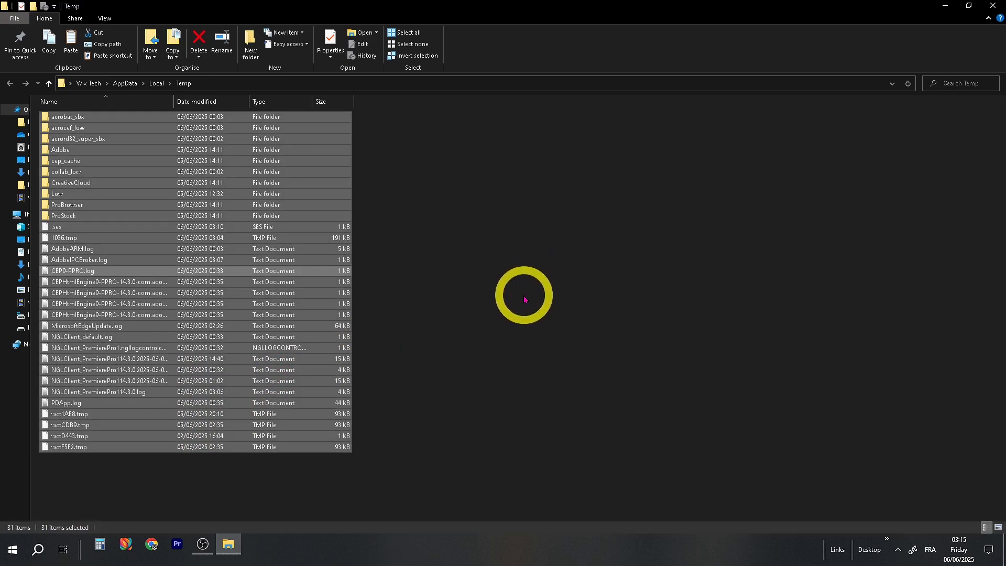
pyautogui.click(199, 42)
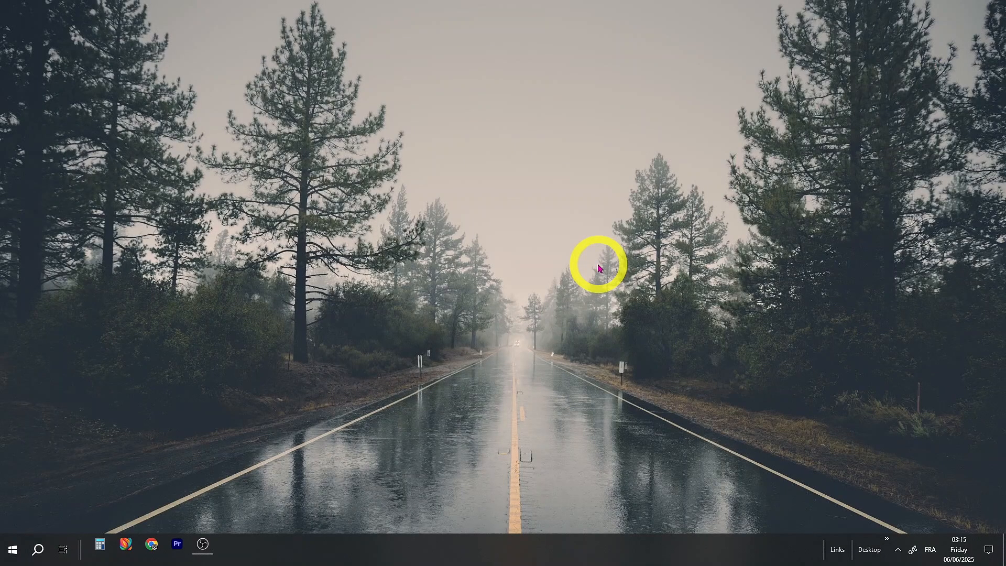
# Open the Windows Prefetch folder through the Run dialog.
pyautogui.press('Win+R')
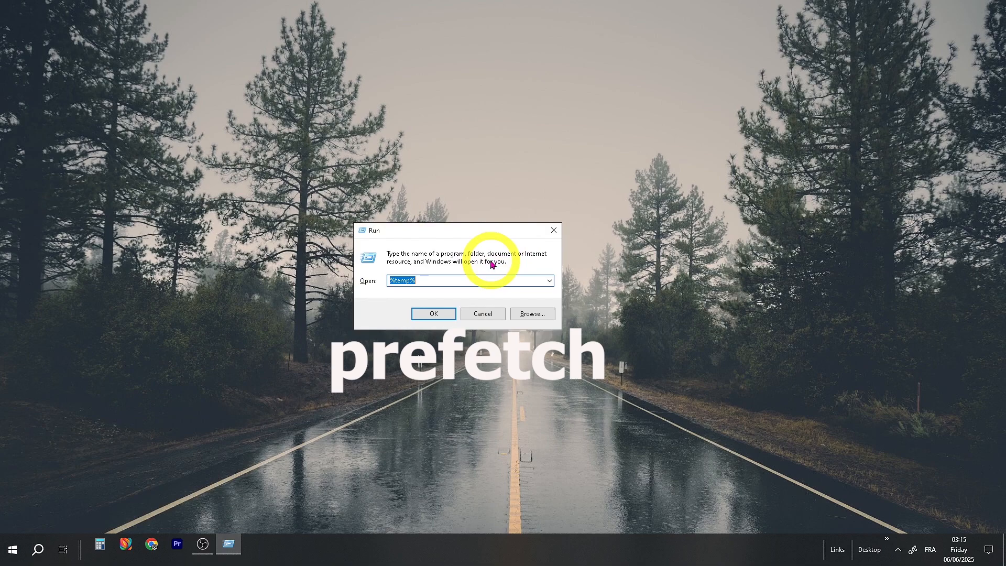
pyautogui.click(432, 313)
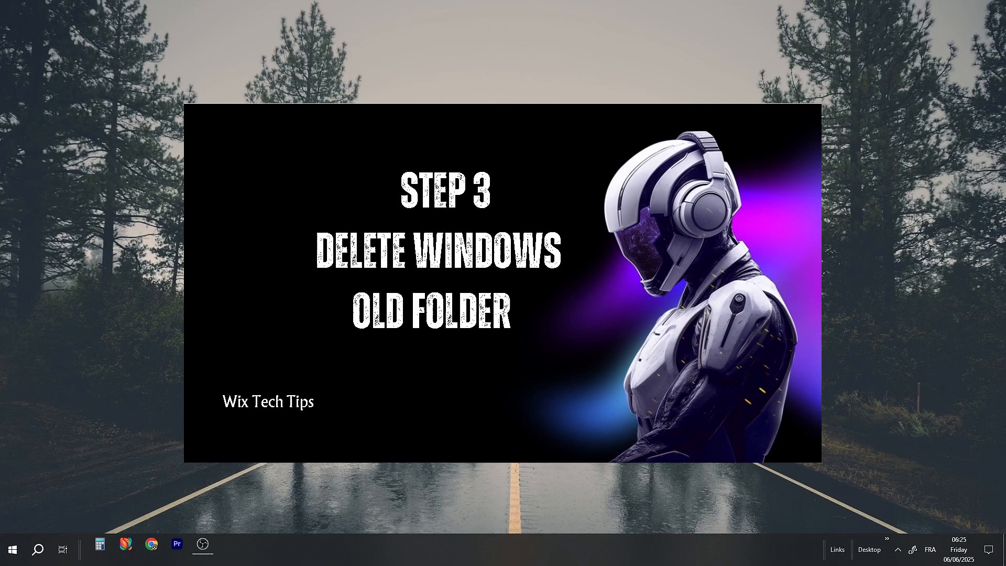
# Navigate from This PC into Local Disk (C:) and the Windows folder.
pyautogui.click(11, 548)
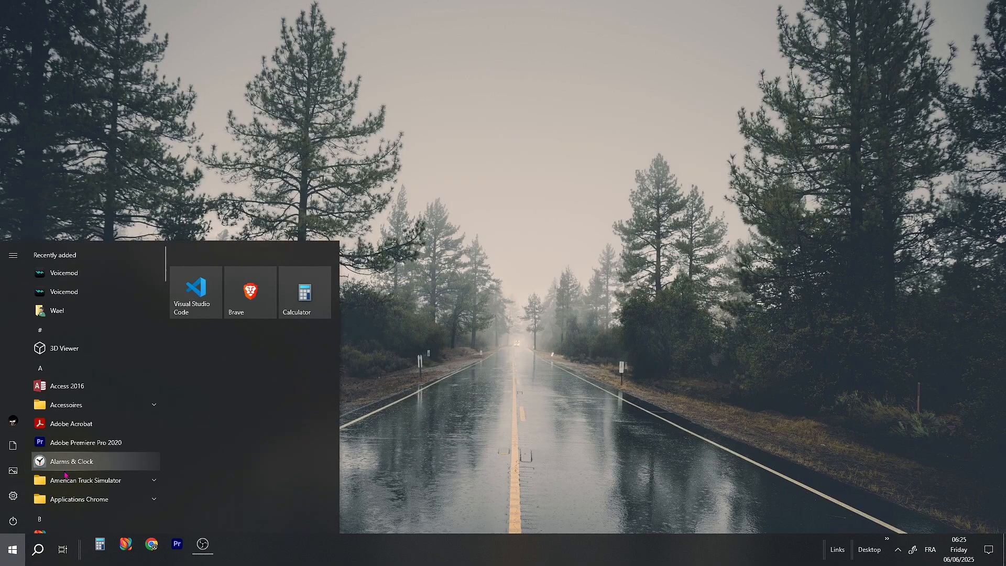
pyautogui.write('this pc')
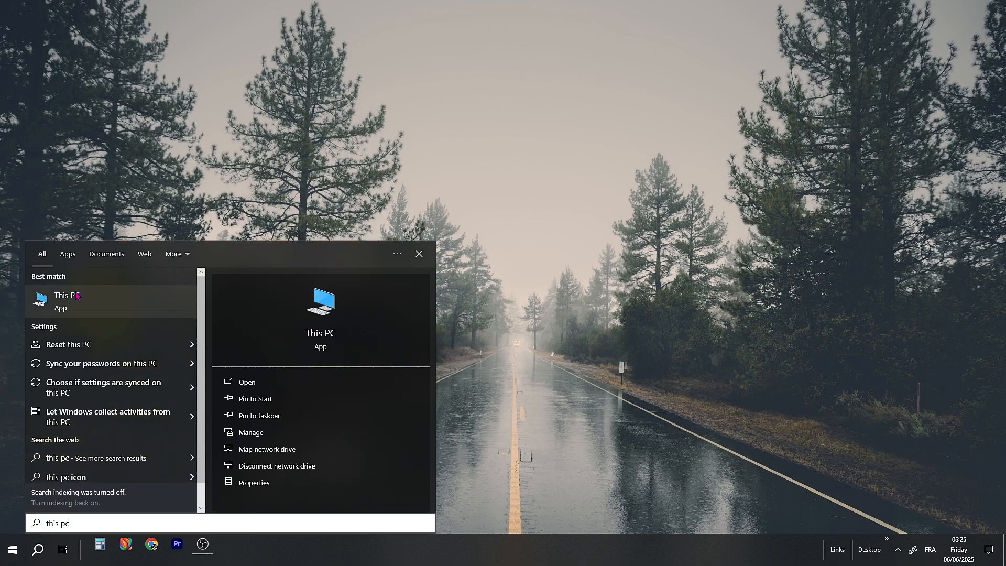
pyautogui.click(65, 301)
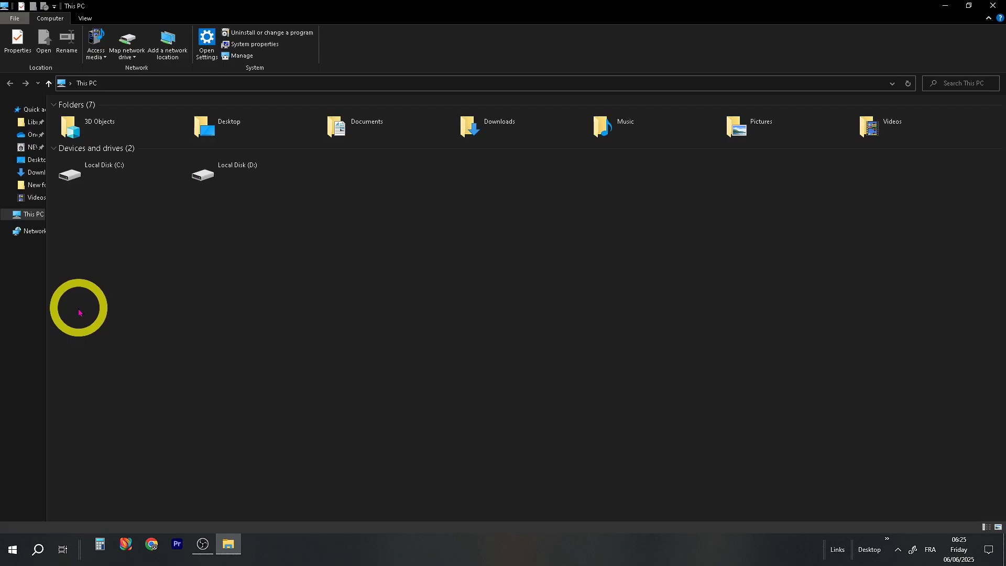
pyautogui.click(102, 173)
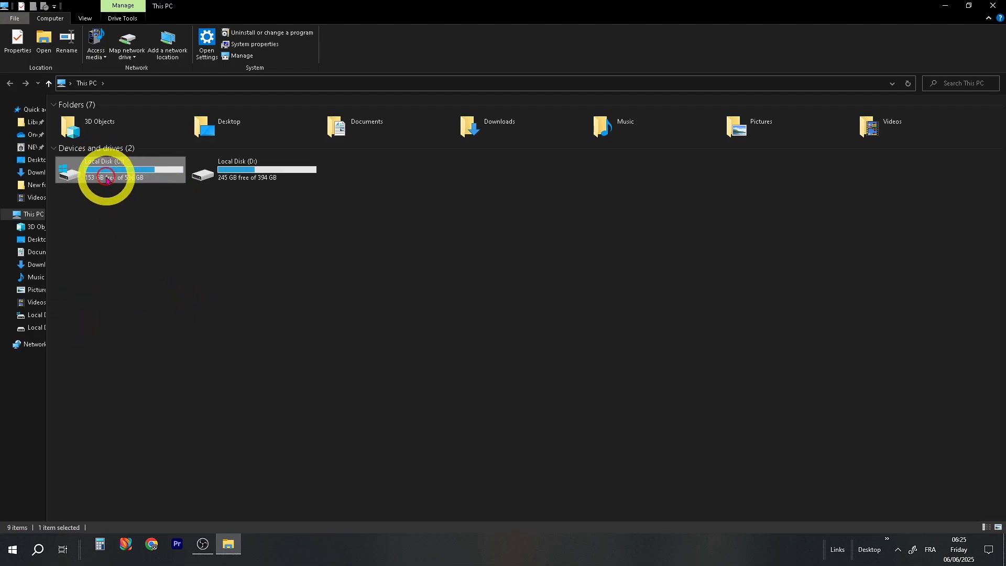
pyautogui.doubleClick(106, 170)
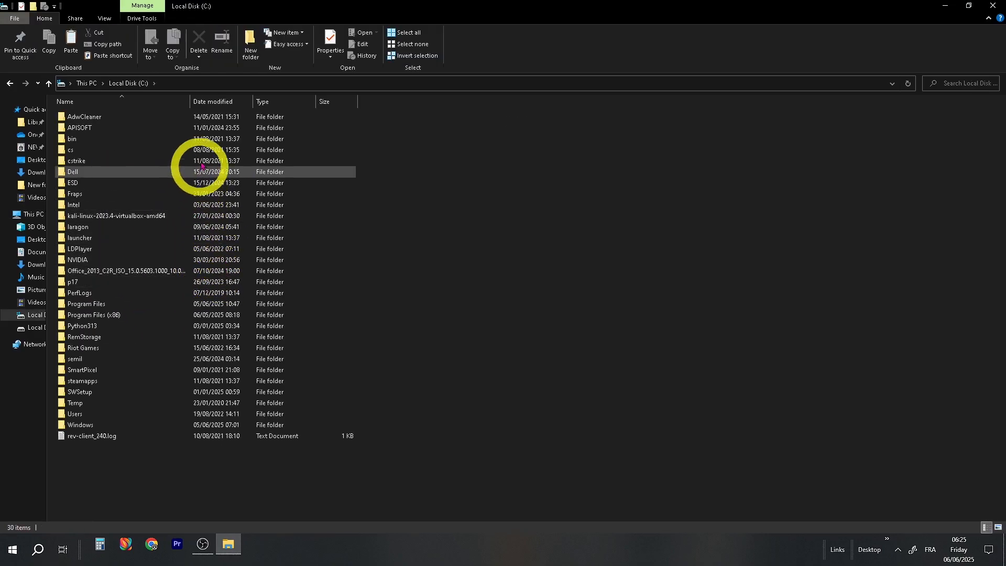
pyautogui.click(80, 424)
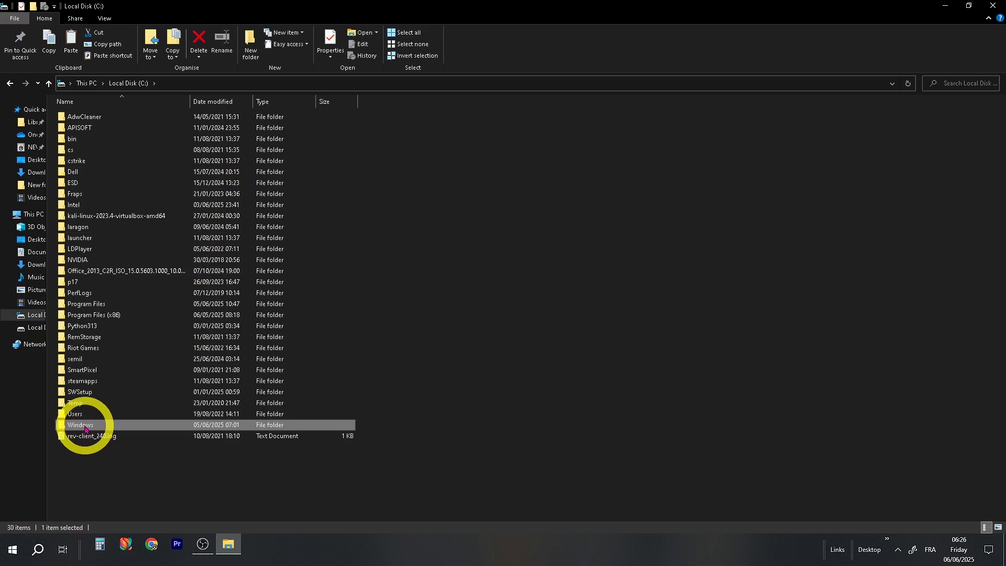
pyautogui.doubleClick(79, 424)
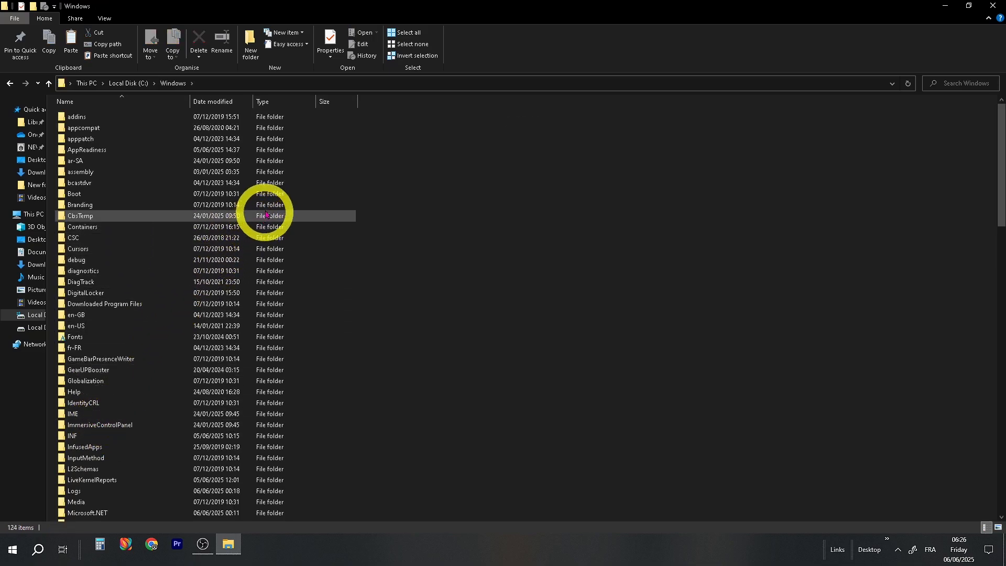
pyautogui.scroll(-3)
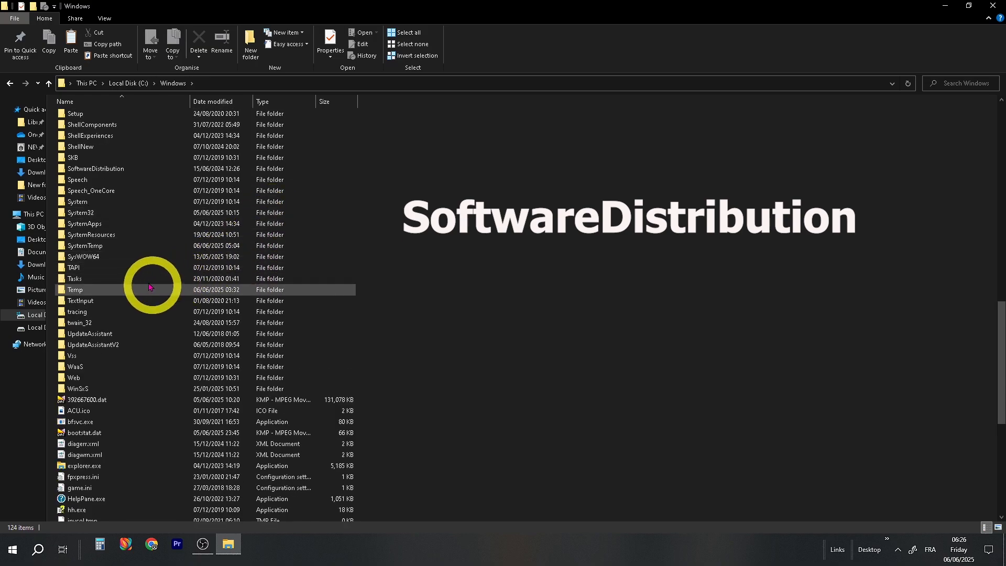
# Permanently delete all 23 update files in SoftwareDistribution\Download.
pyautogui.click(96, 168)
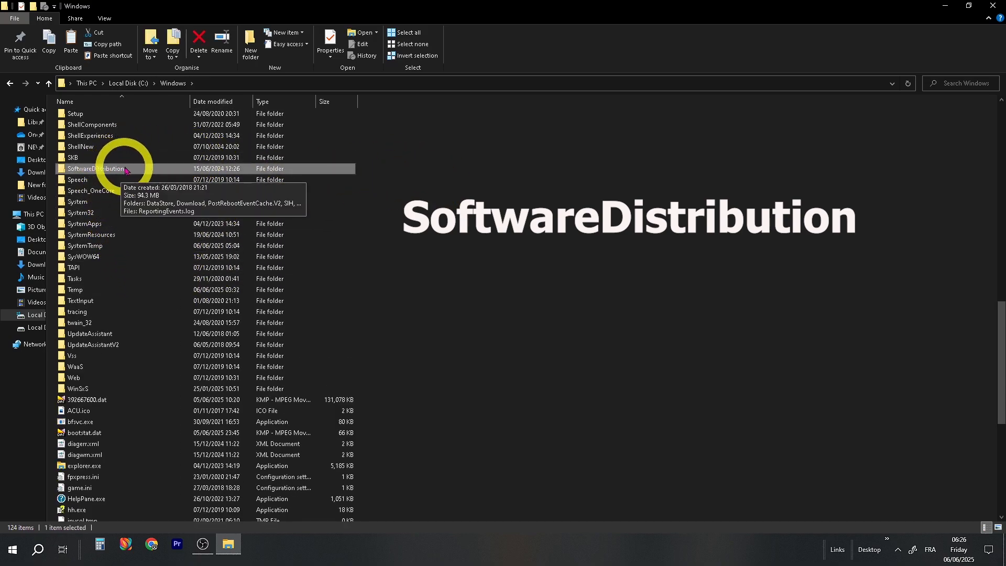
pyautogui.doubleClick(95, 168)
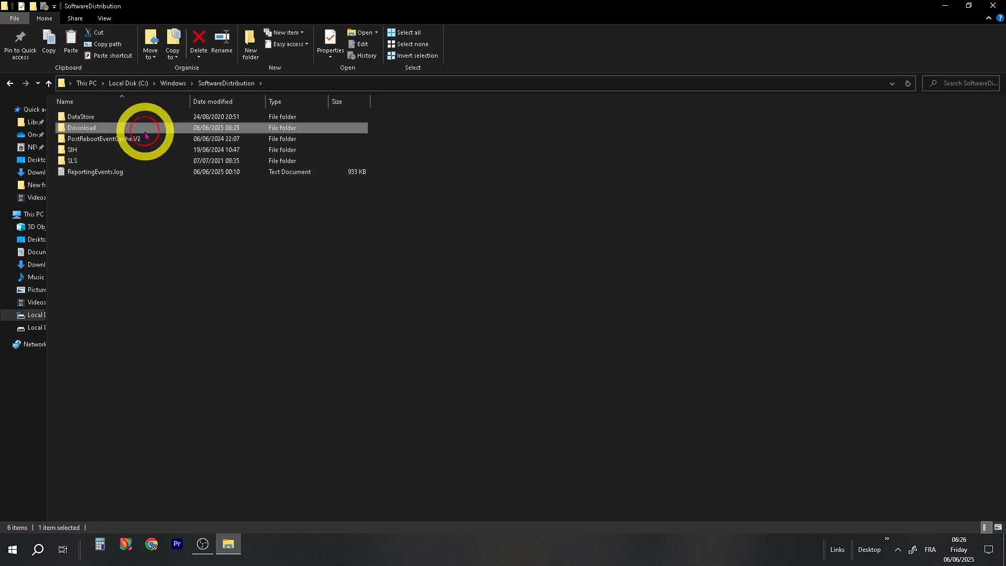
pyautogui.doubleClick(82, 127)
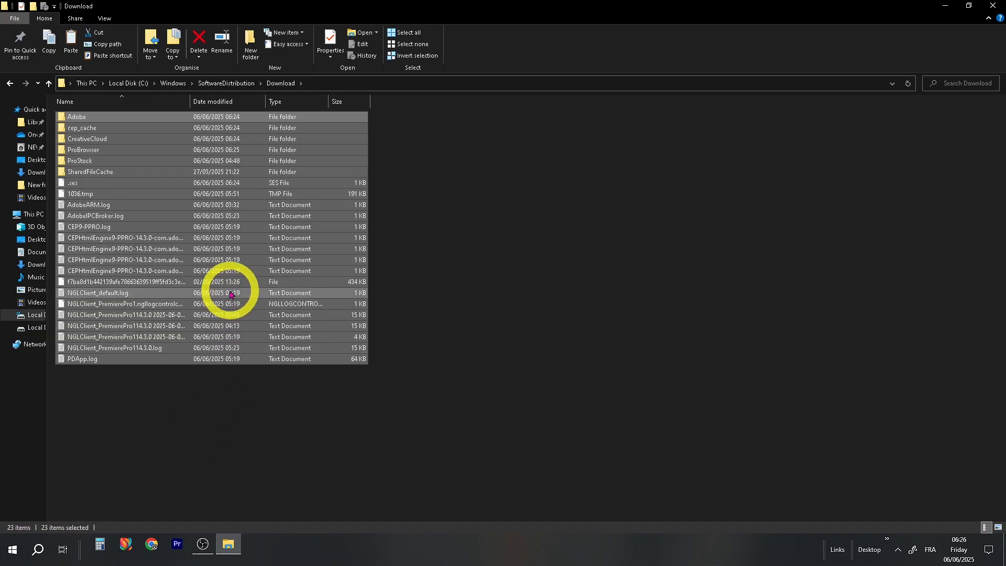
pyautogui.rightClick(230, 295)
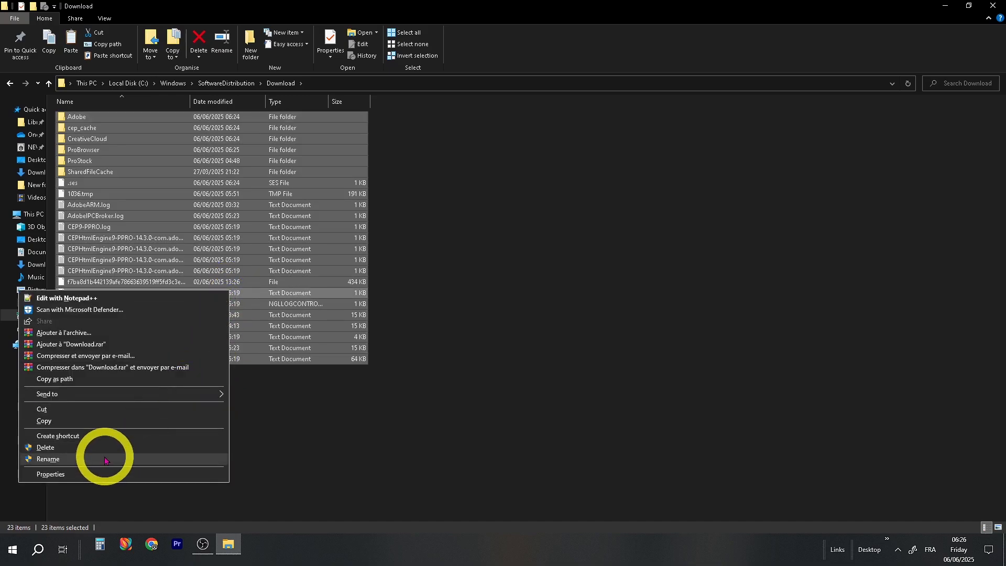
pyautogui.click(45, 448)
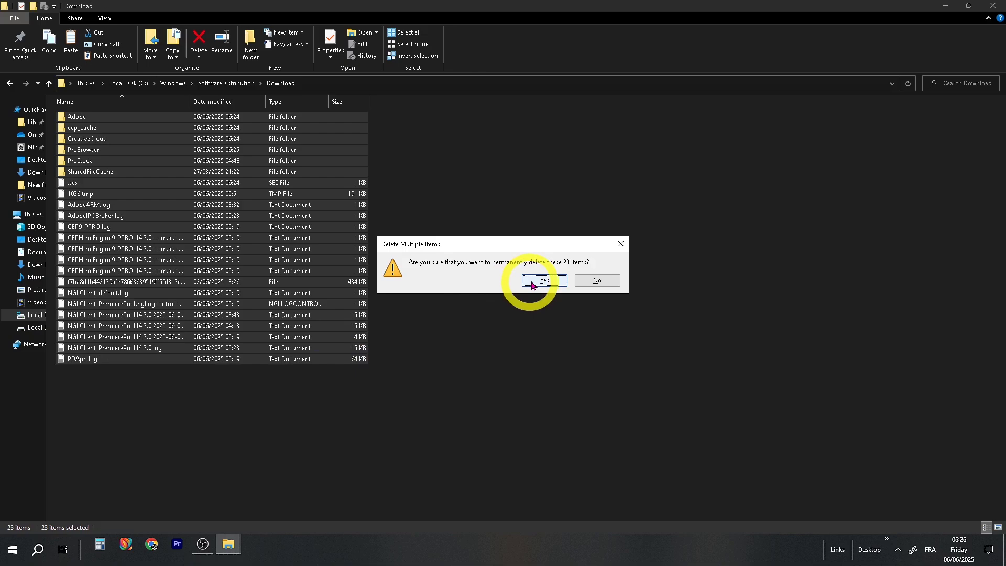
pyautogui.click(543, 281)
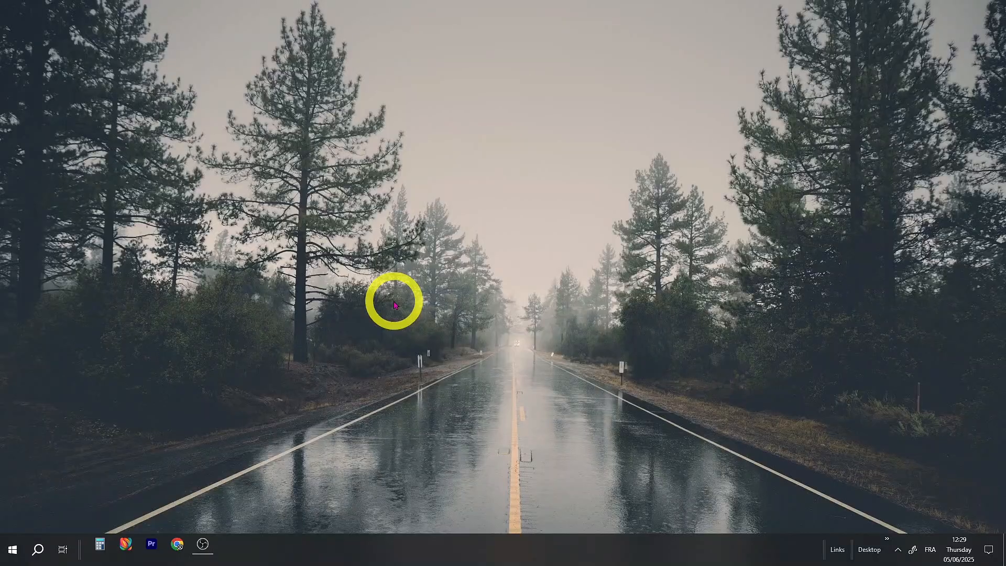
# Find SysMain in Services, set its startup type to Disabled and stop it.
pyautogui.click(13, 548)
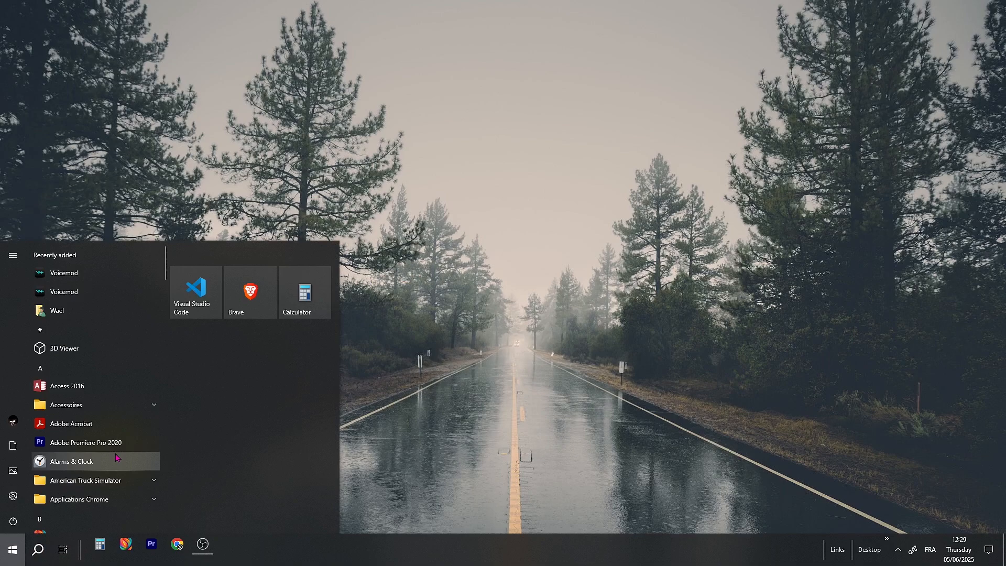
pyautogui.write('servi')
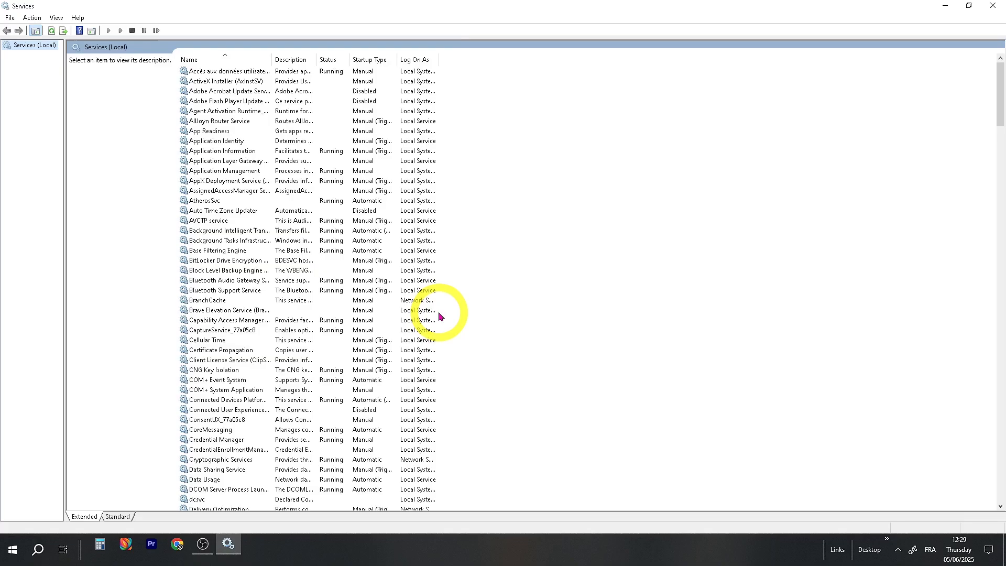
pyautogui.scroll(-3)
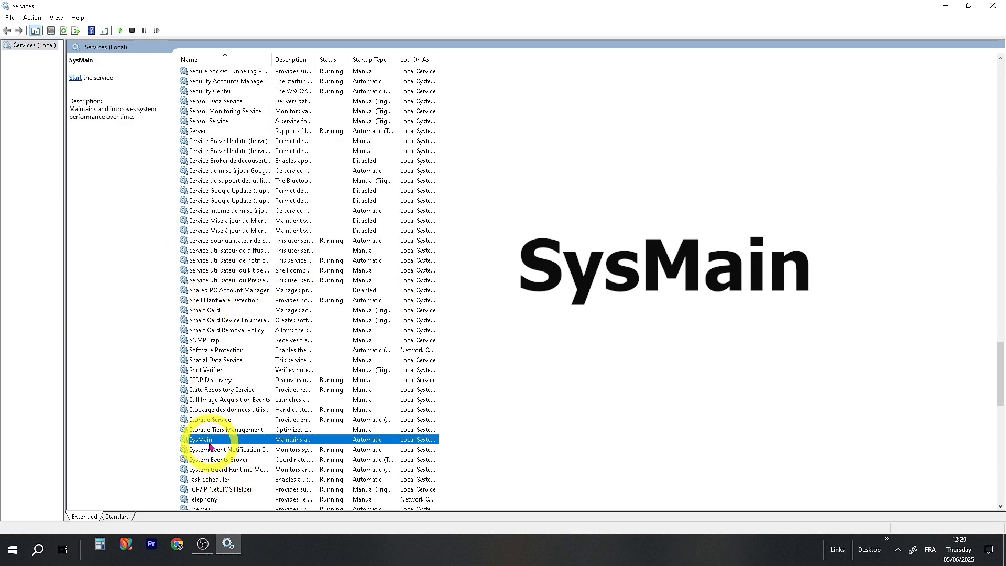
pyautogui.scroll(-3)
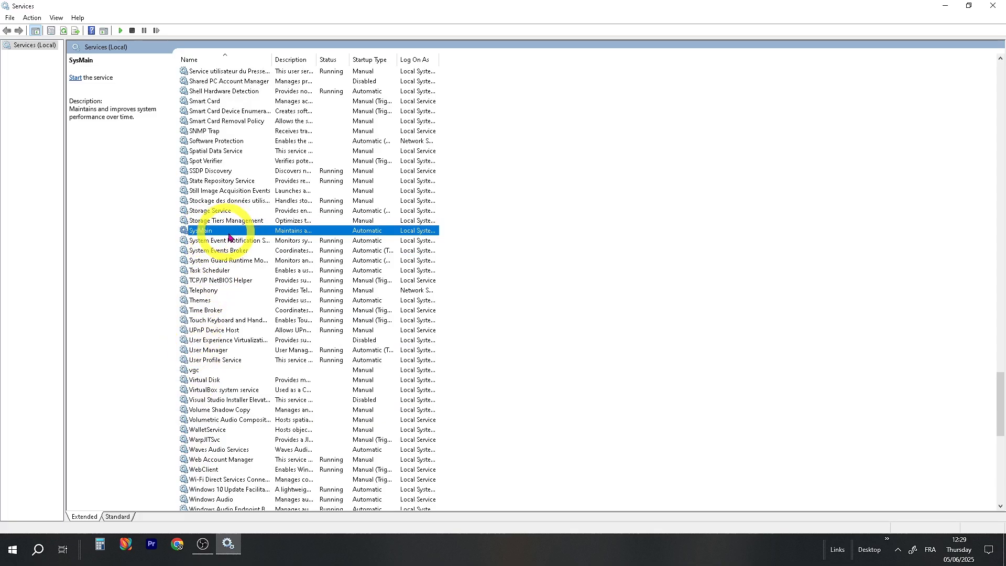
pyautogui.rightClick(201, 229)
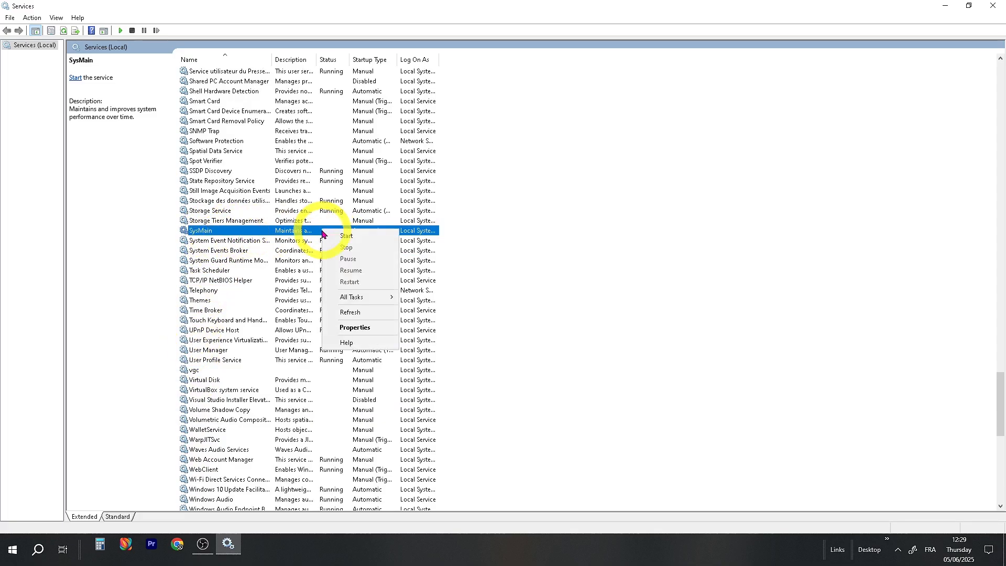
pyautogui.click(355, 327)
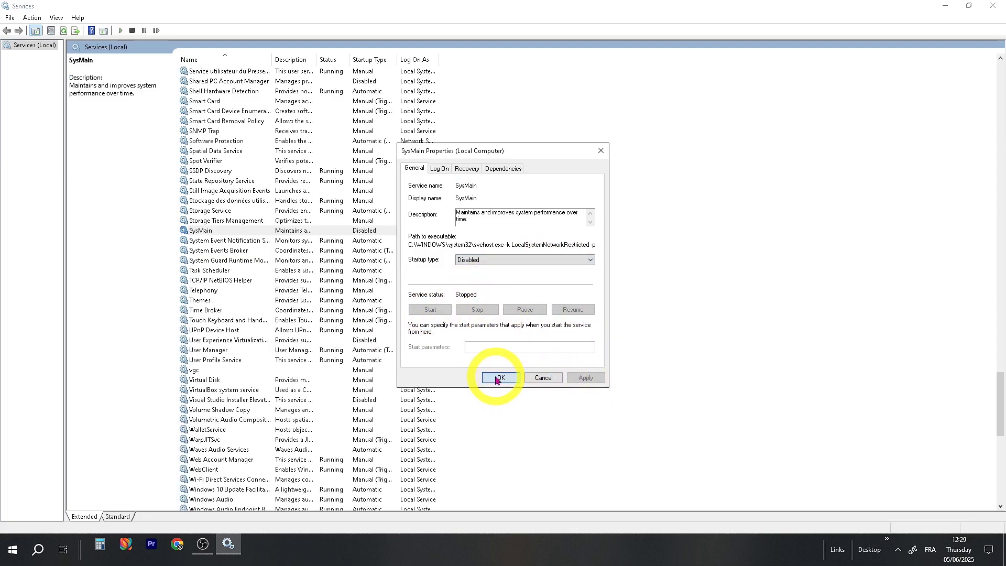
pyautogui.click(498, 377)
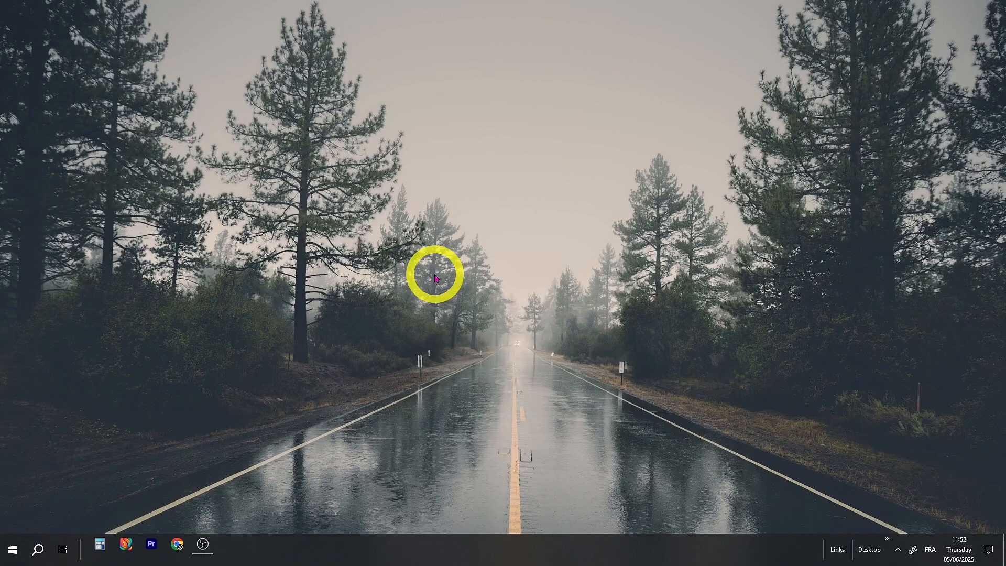
# Run cleanmgr on drive C: and delete the checked junk categories, about 64.4 MB.
pyautogui.press('Win+r')
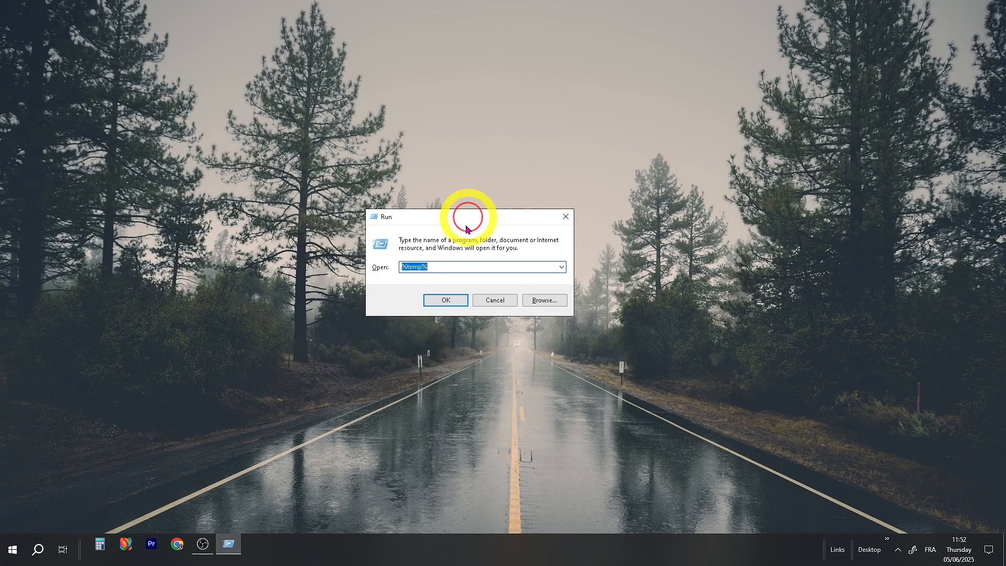
pyautogui.write('clea')
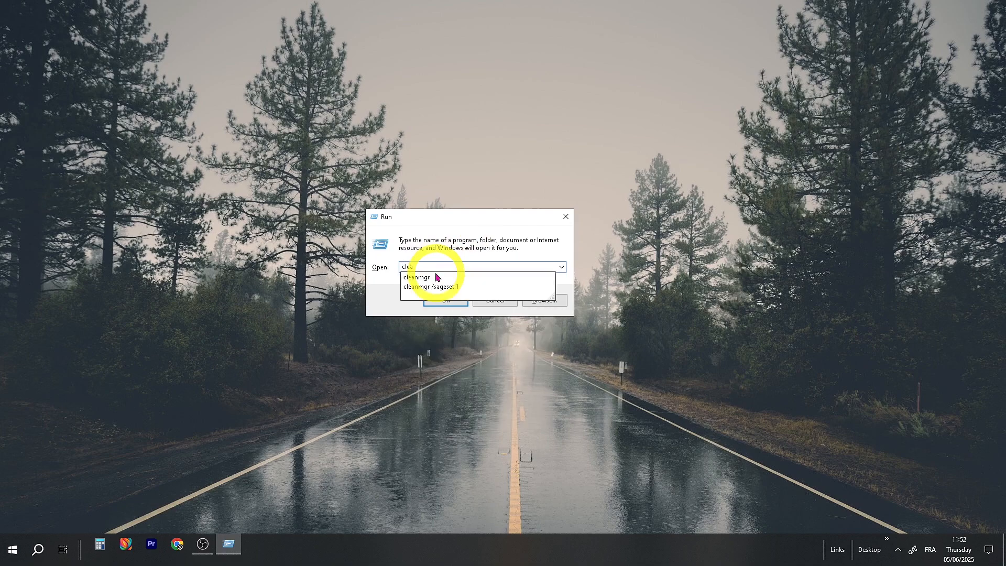
pyautogui.click(416, 277)
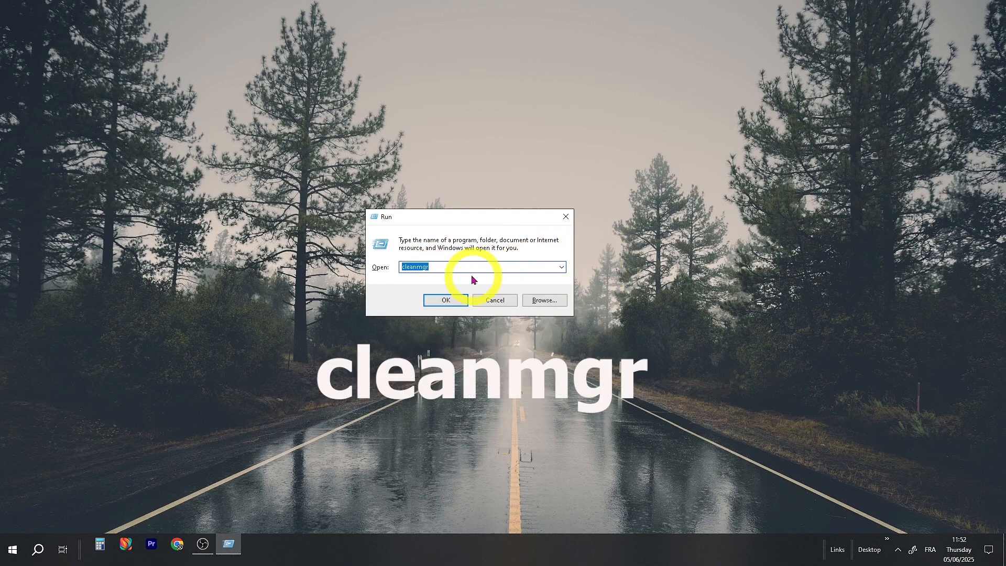
pyautogui.click(445, 300)
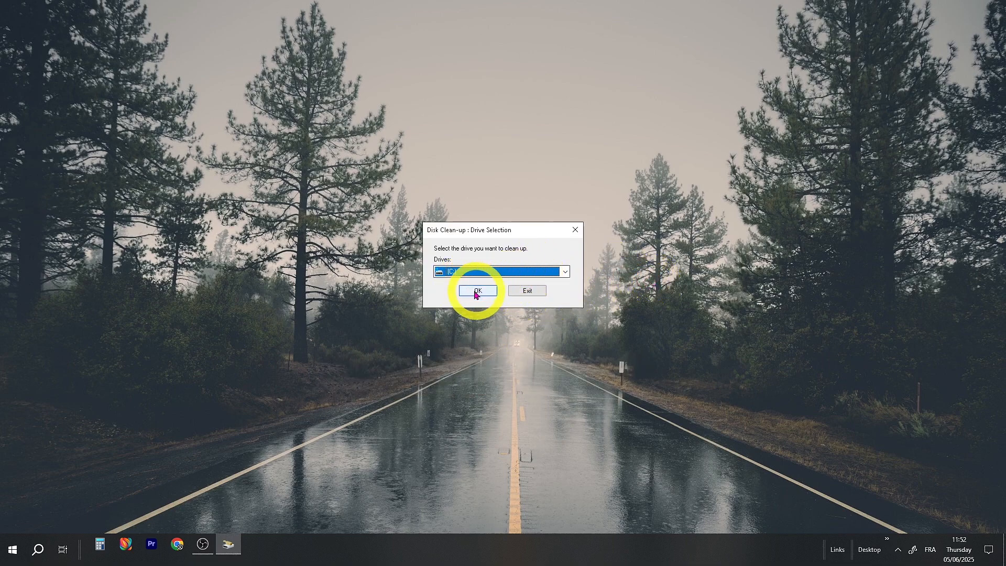
pyautogui.click(477, 290)
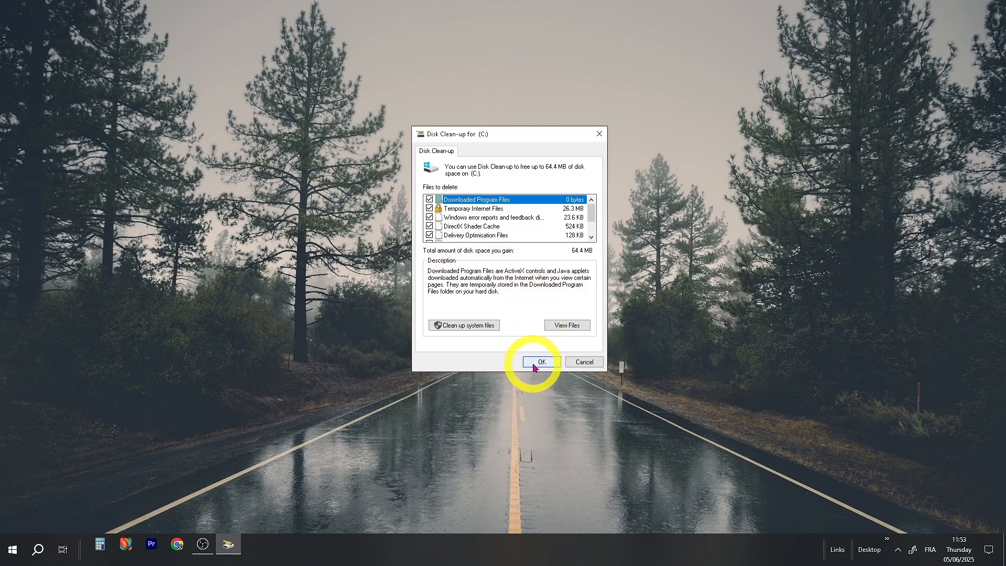
pyautogui.click(540, 361)
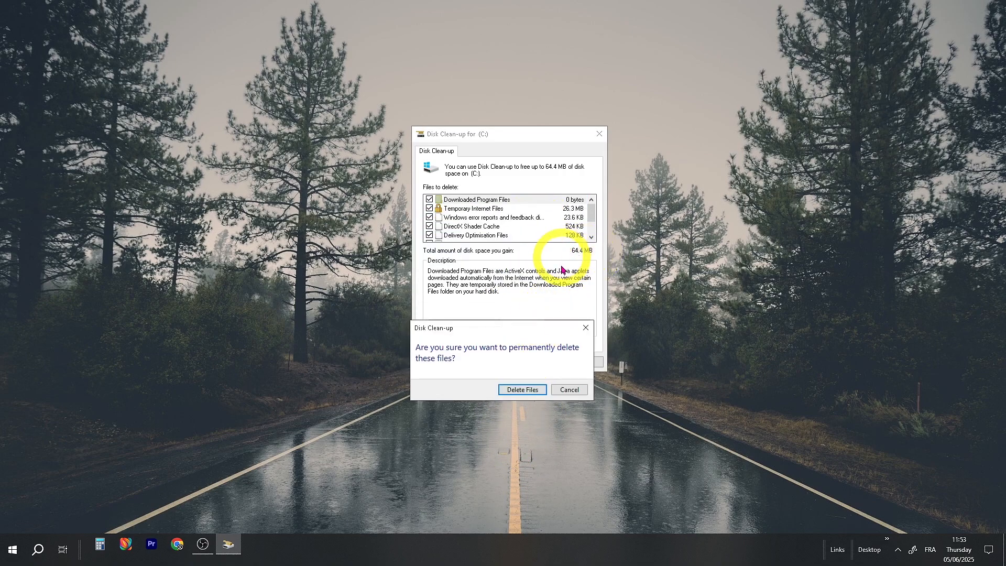
pyautogui.click(521, 389)
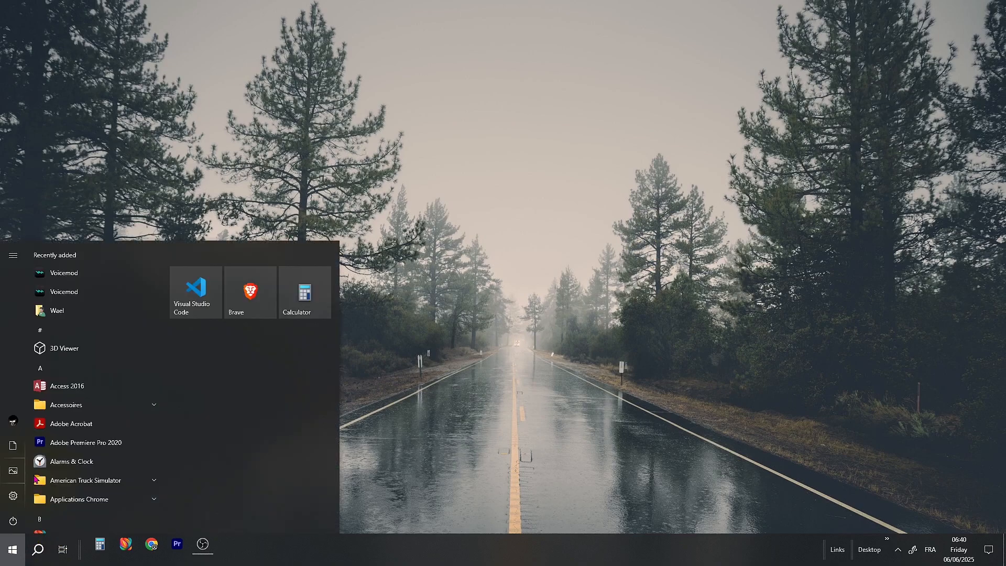
# Launch Command Prompt from a Start search for cmd.
pyautogui.write('cmd')
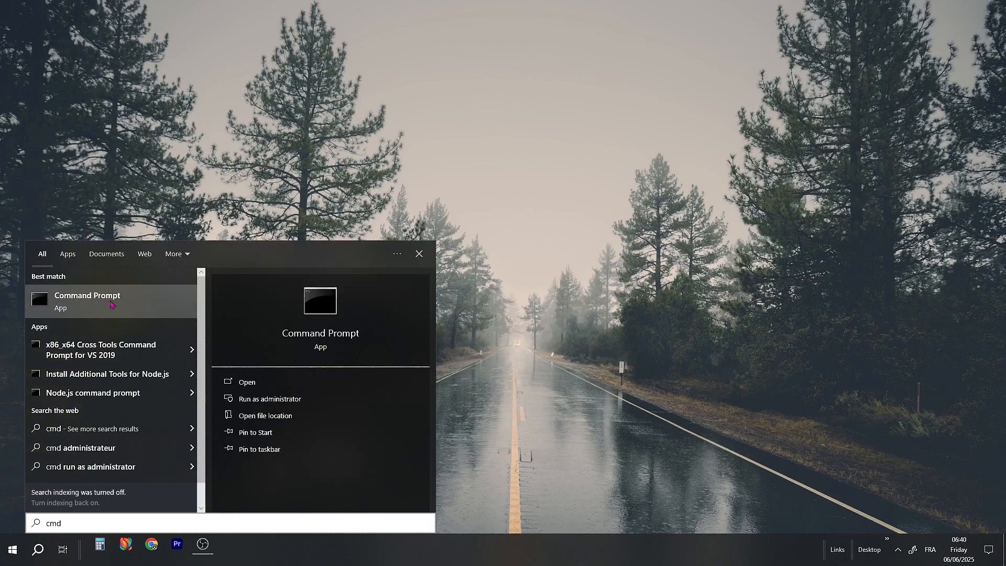
pyautogui.click(269, 398)
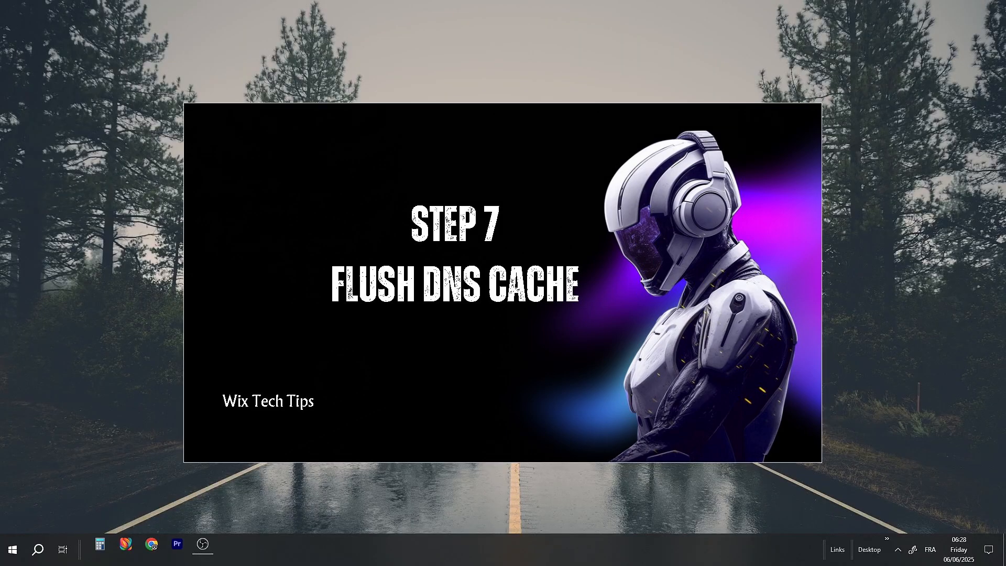
# Flush the DNS resolver cache with ipconfig/flushdns in Command Prompt.
pyautogui.press('Win+r')
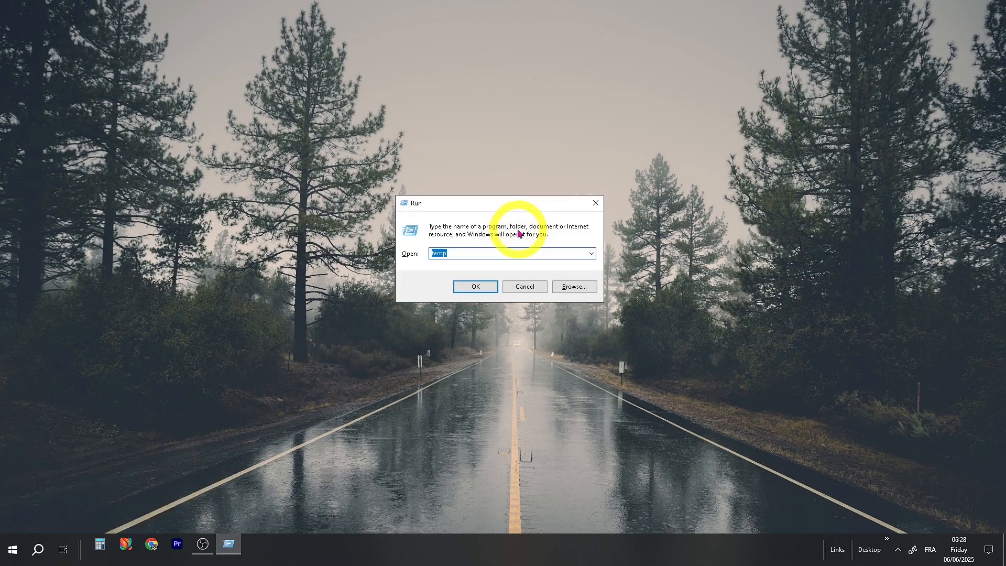
pyautogui.write('cmd')
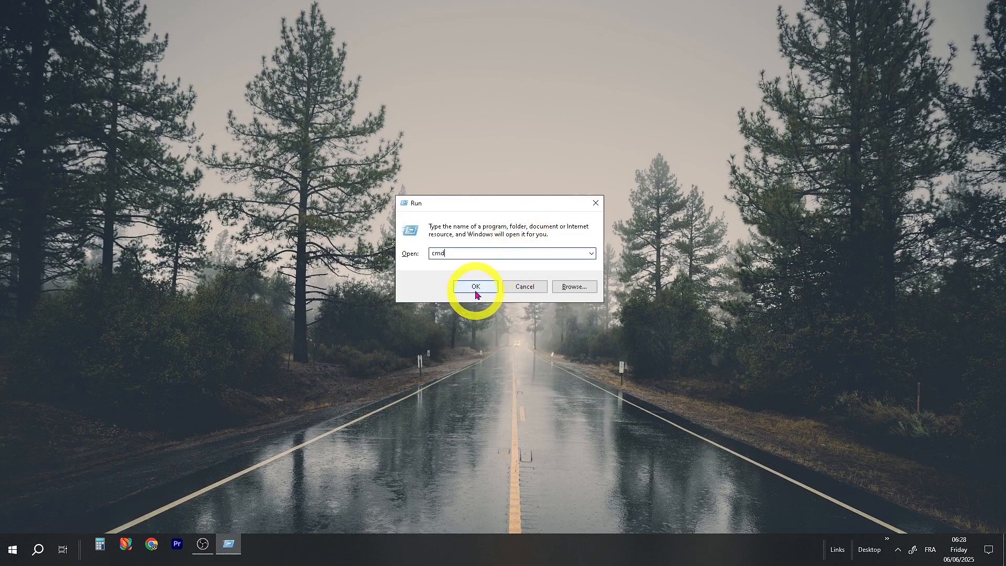
pyautogui.click(475, 286)
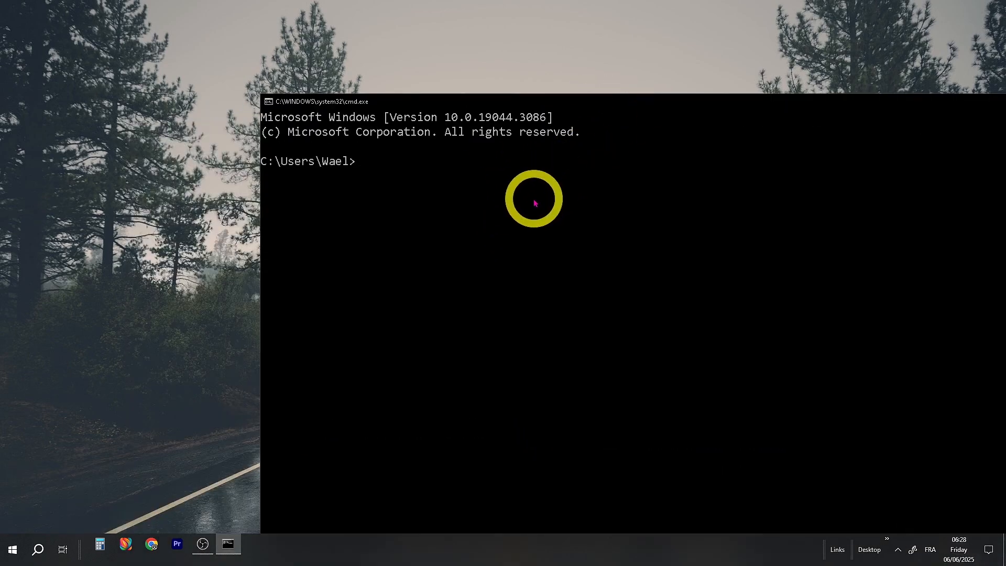
pyautogui.write('ipconf')
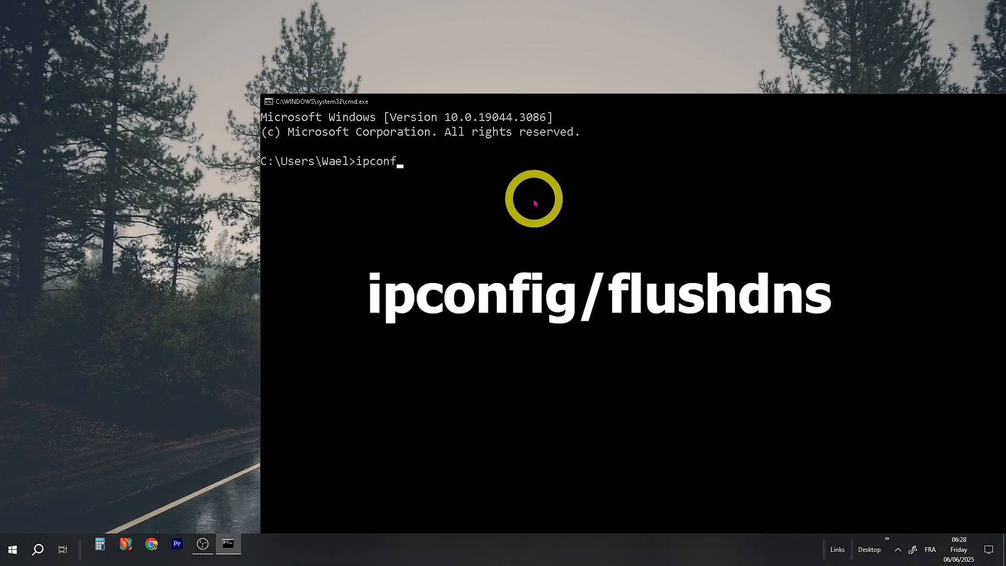
pyautogui.write('ig/fl')
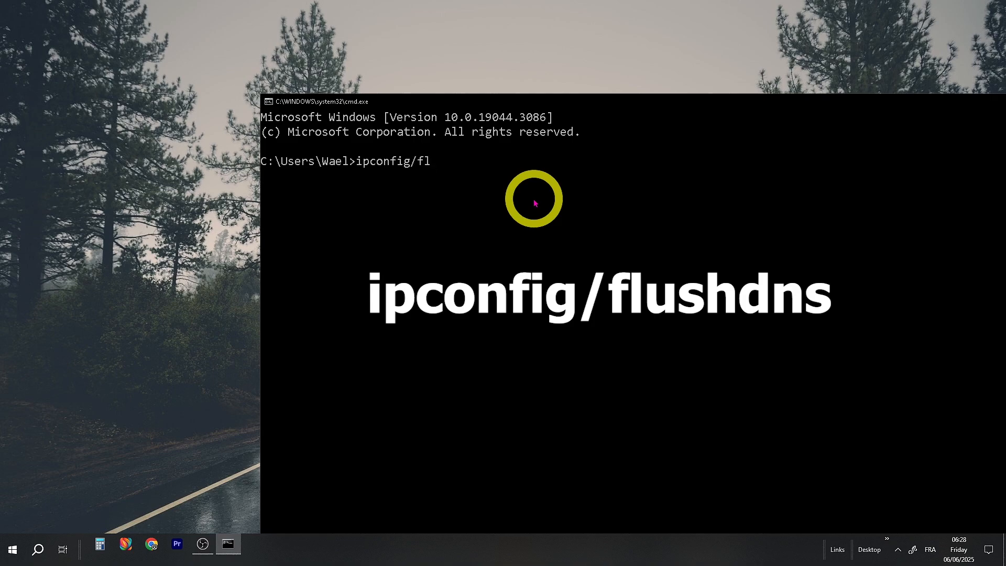
pyautogui.write('ushdns')
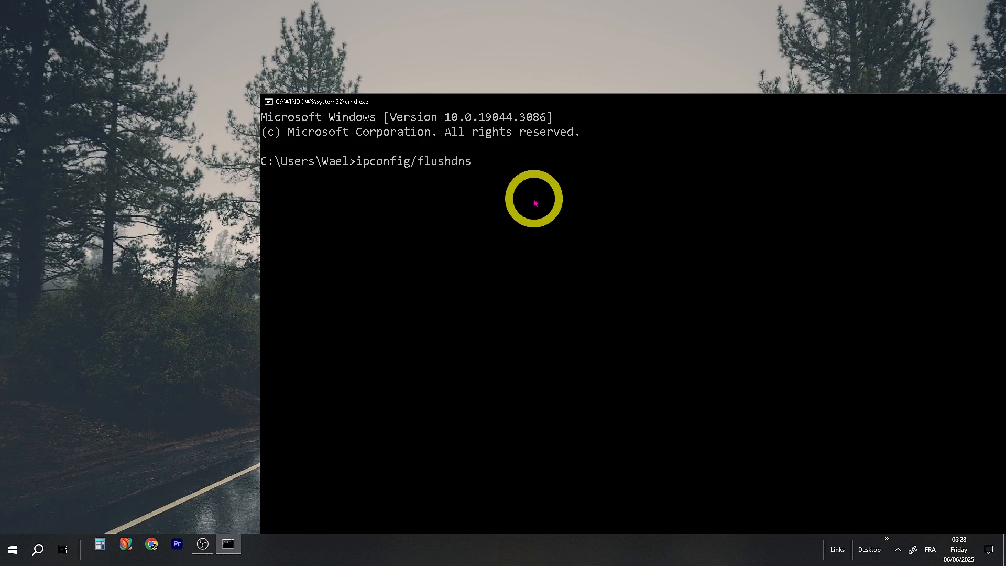
pyautogui.press('Enter')
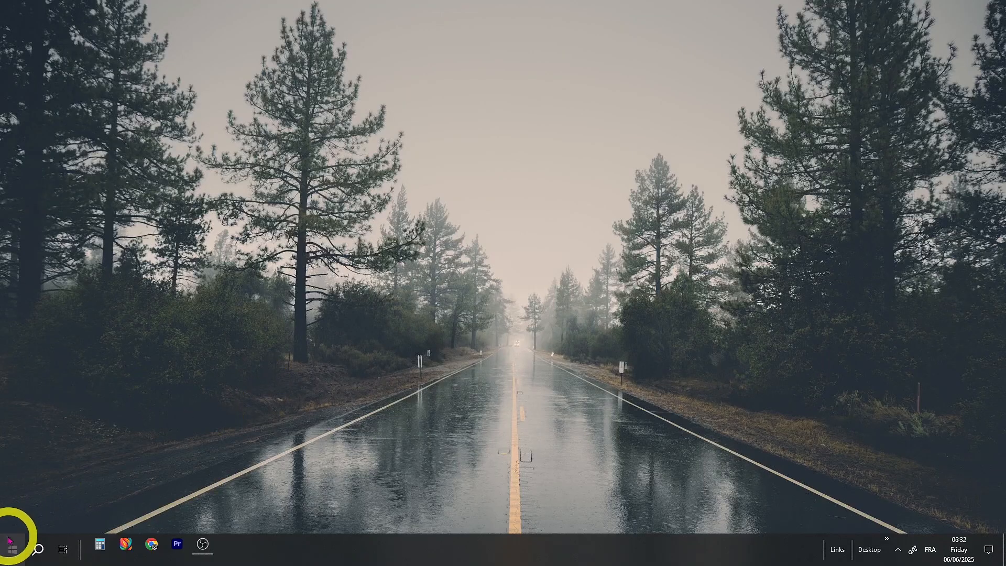
# Launch Settings from Start search and go to Apps to load the installed apps list.
pyautogui.write('settings')
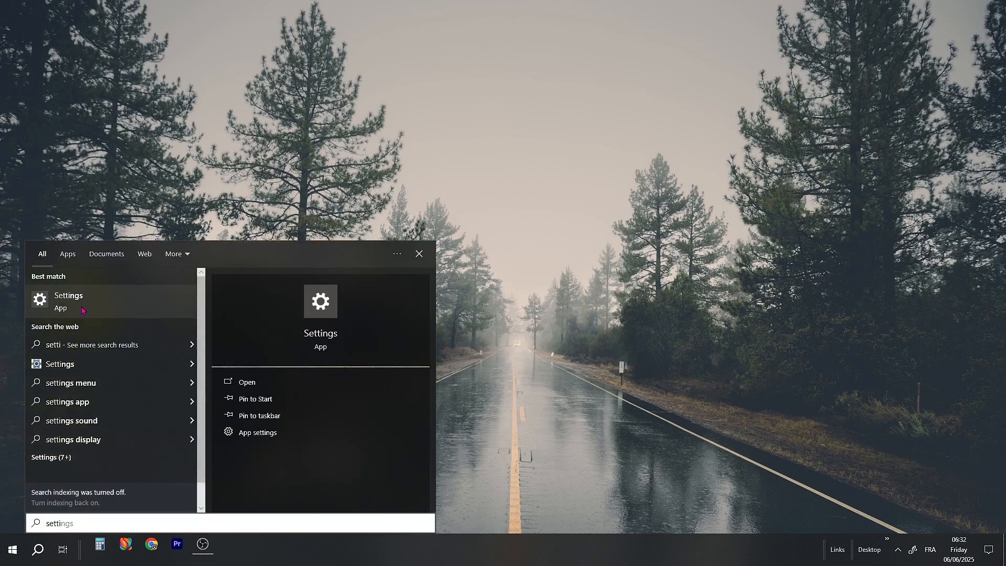
pyautogui.click(68, 295)
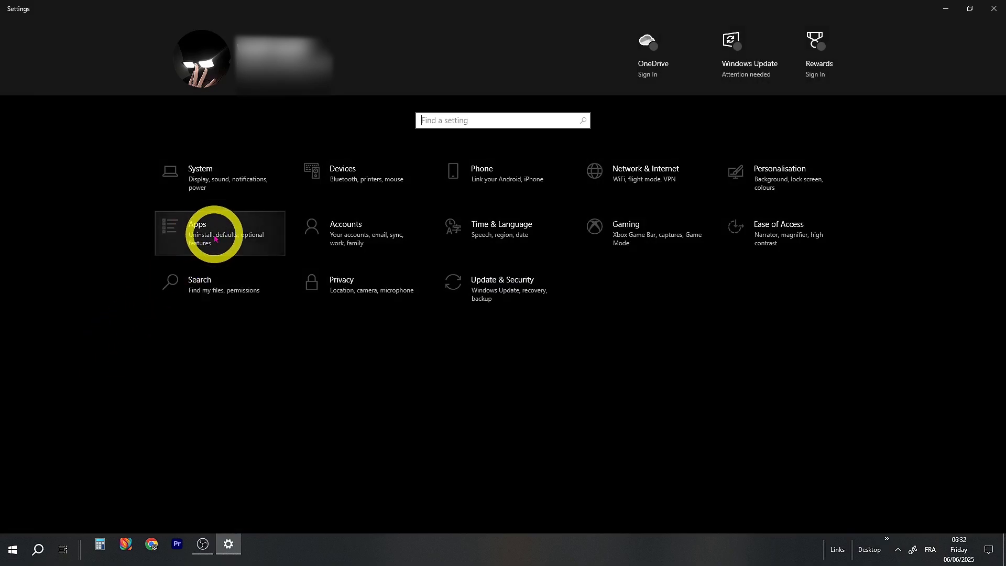
pyautogui.click(219, 233)
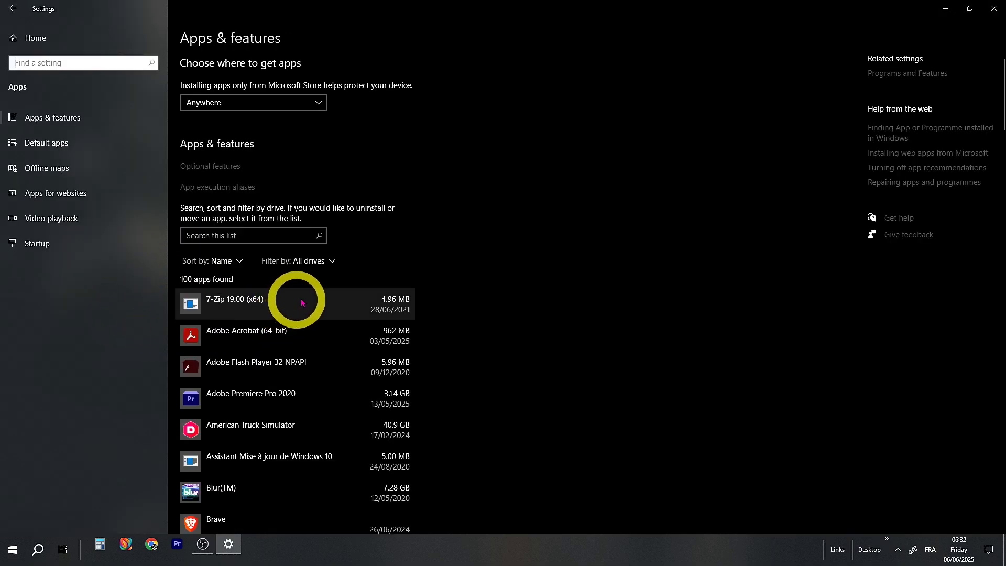
pyautogui.scroll(-3)
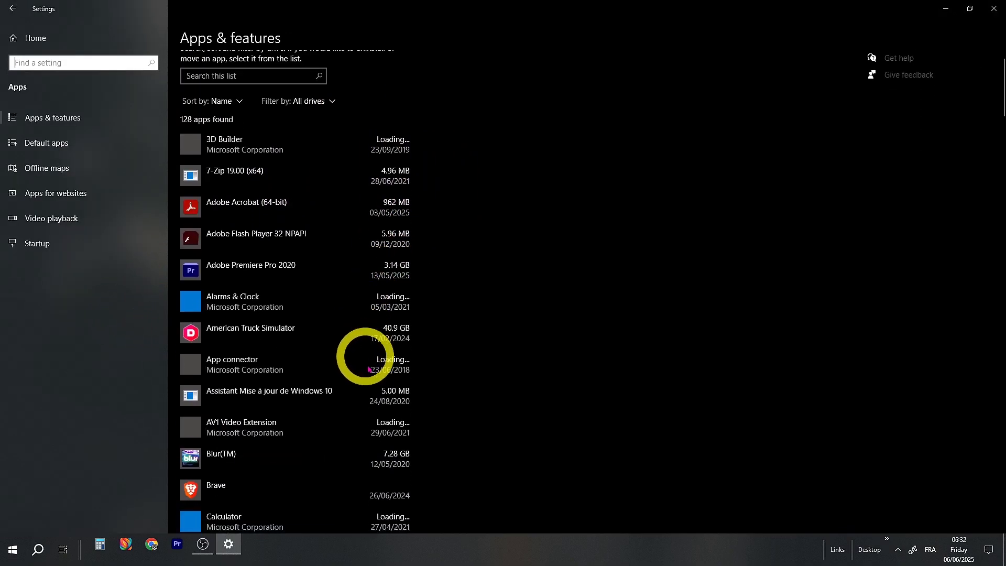